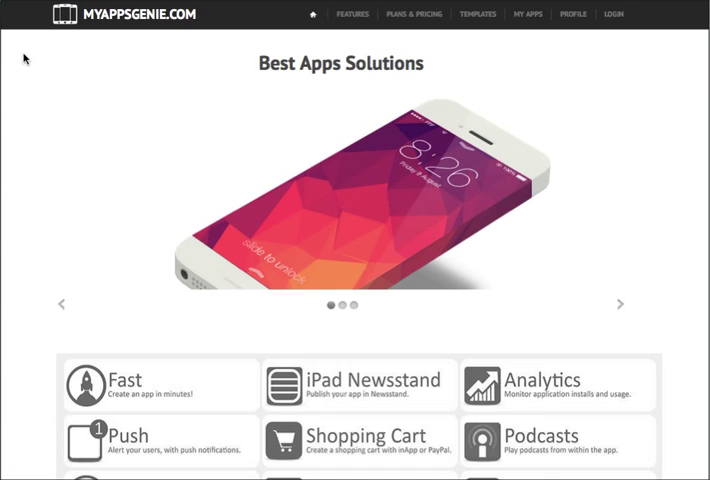
mouse_move(688, 224)
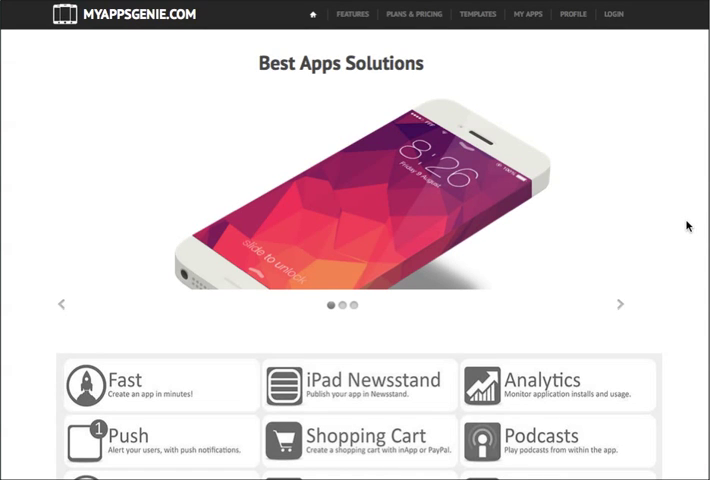
Step: Choose the BlankTemplate tab-based starter from the Templates gallery as the new app's base
scroll("down", 3)
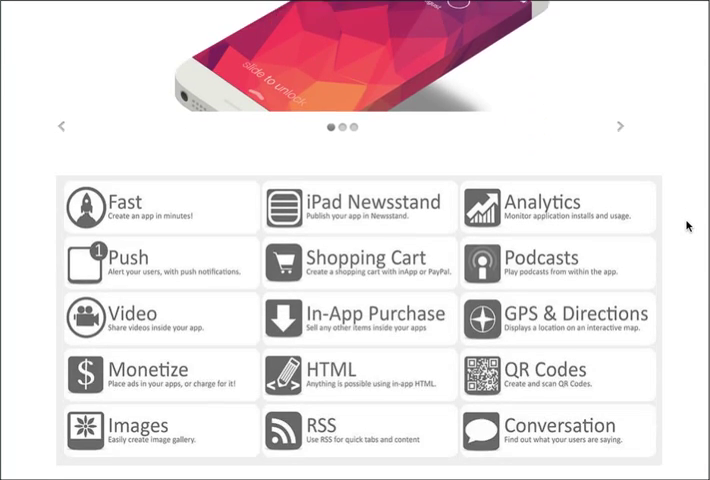
scroll("down", 3)
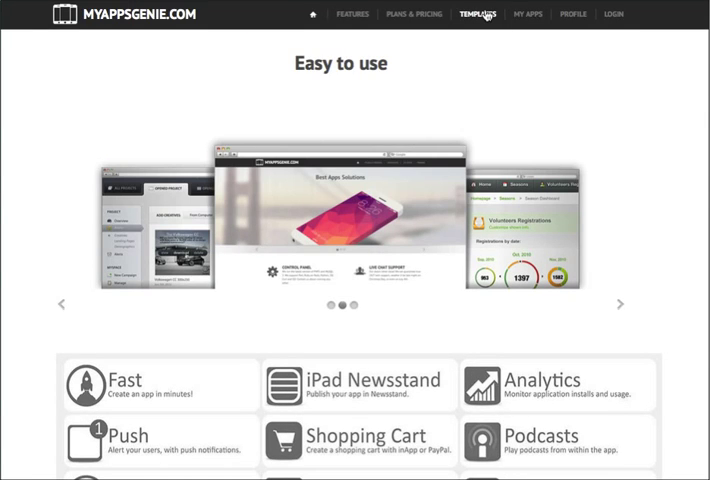
left_click(476, 14)
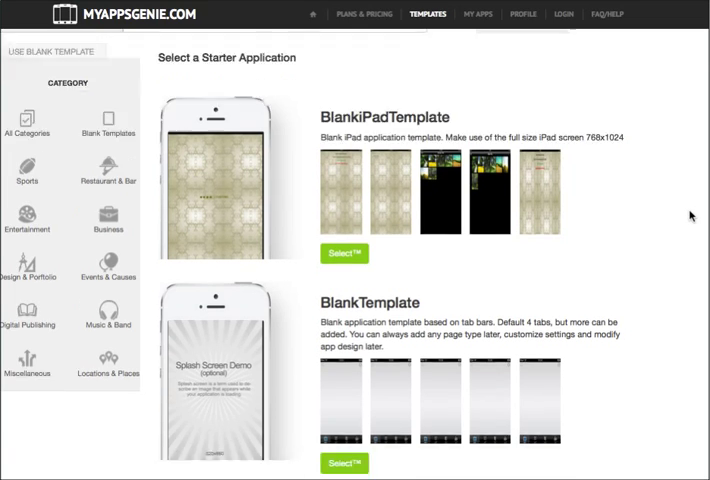
scroll("down", 3)
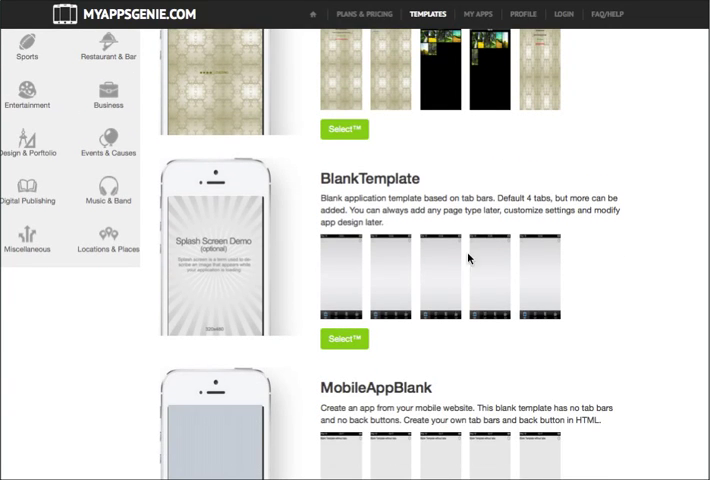
left_click(344, 340)
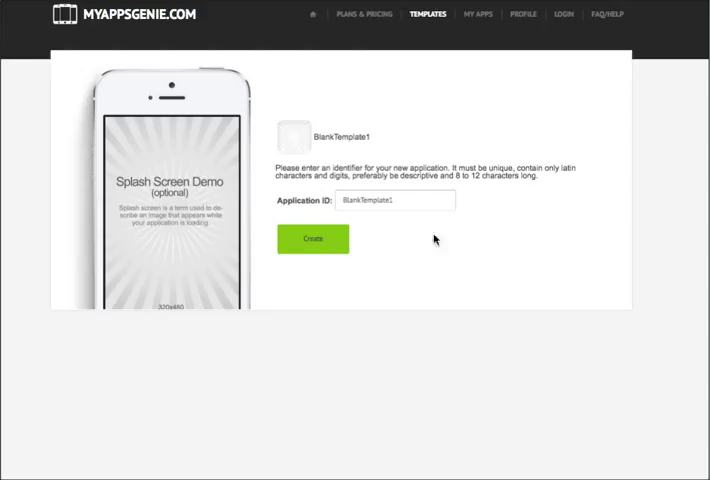
Step: Set the Application ID to AudioBook and create the app
left_click(394, 200)
type("B")
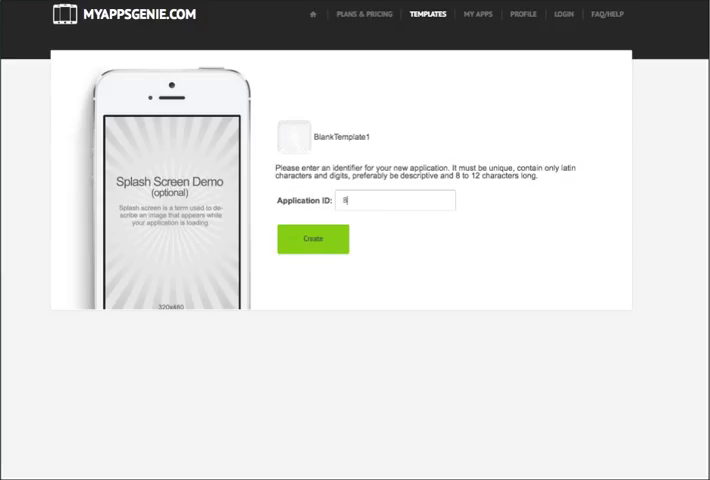
type("AudioBook")
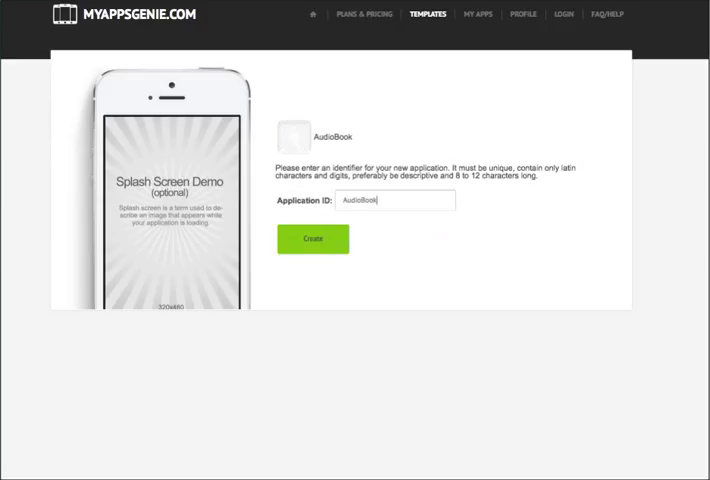
left_click(312, 240)
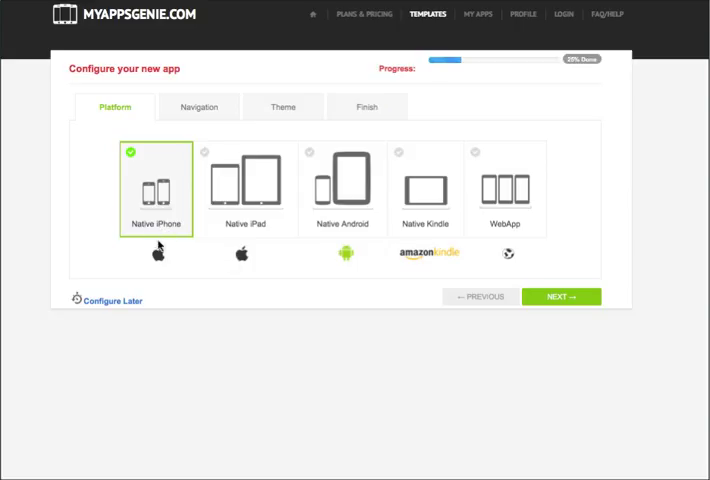
mouse_move(332, 236)
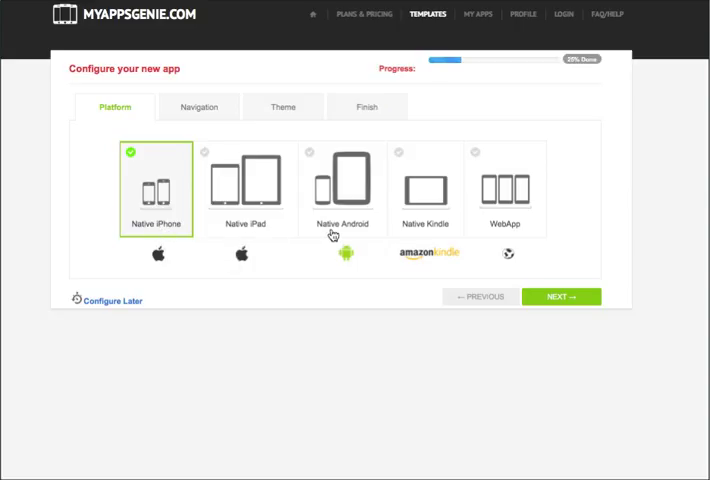
mouse_move(336, 308)
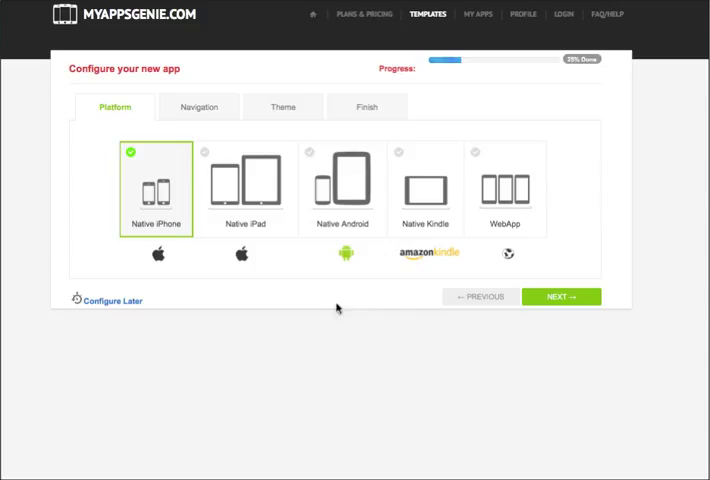
mouse_move(284, 344)
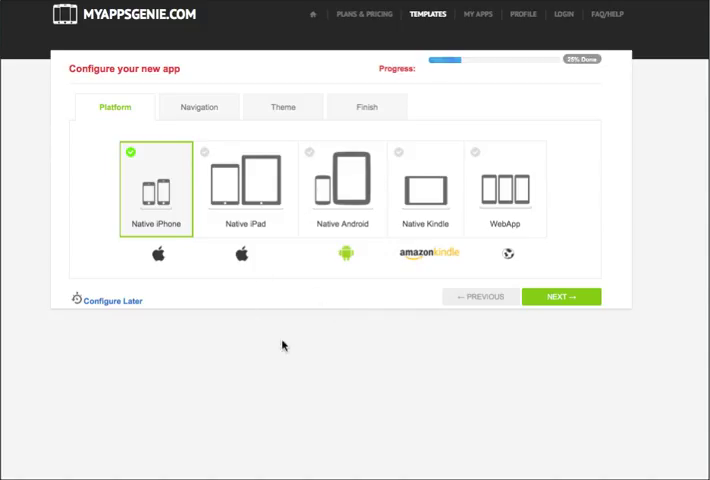
Step: Keep Native iPhone and Standard tabs, continuing past Theme to the Finish summary
left_click(560, 296)
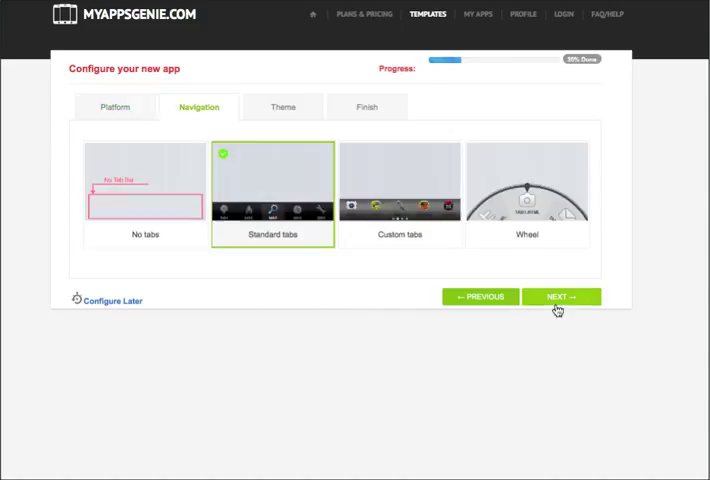
left_click(560, 296)
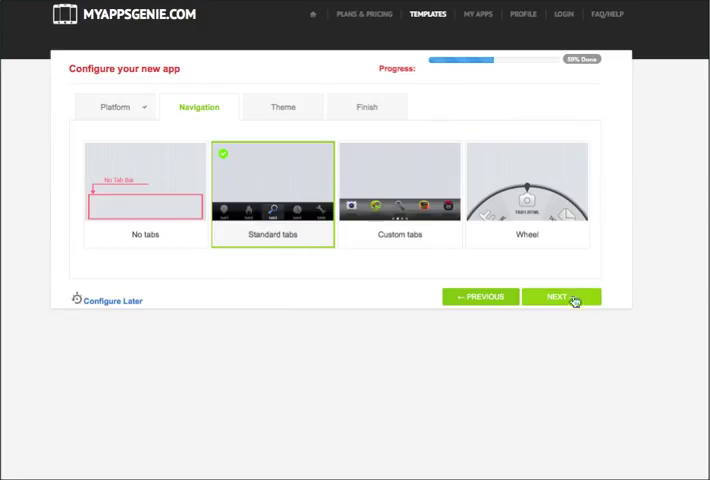
left_click(560, 296)
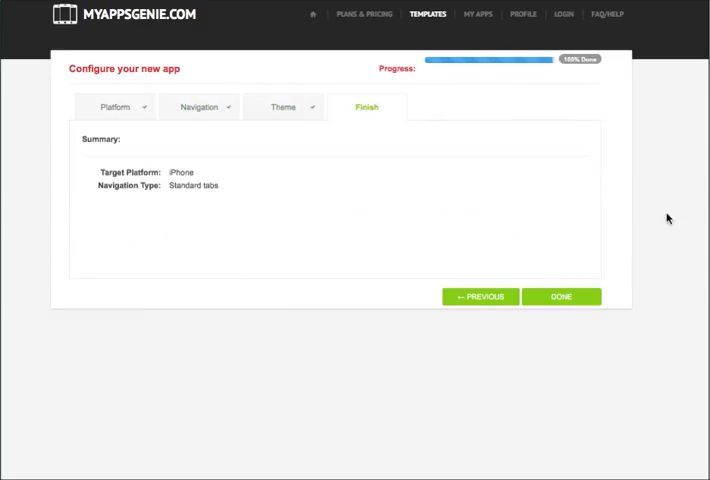
Step: Complete setup with Done and review the pages list down to tab1.html's convert-page options
left_click(560, 296)
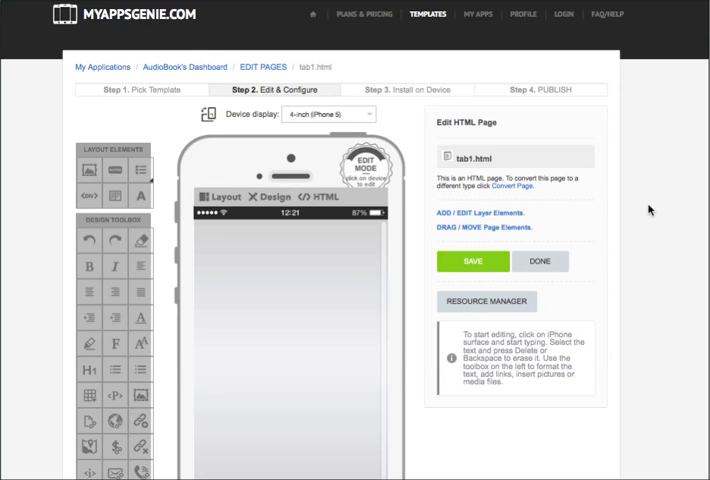
scroll("down", 3)
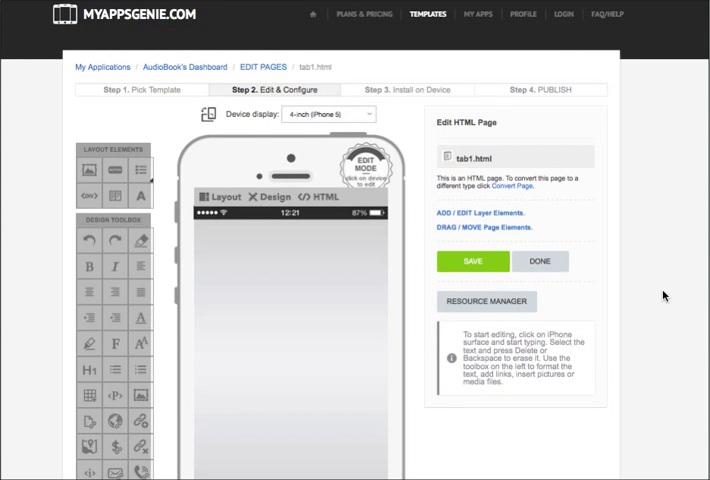
scroll("down", 3)
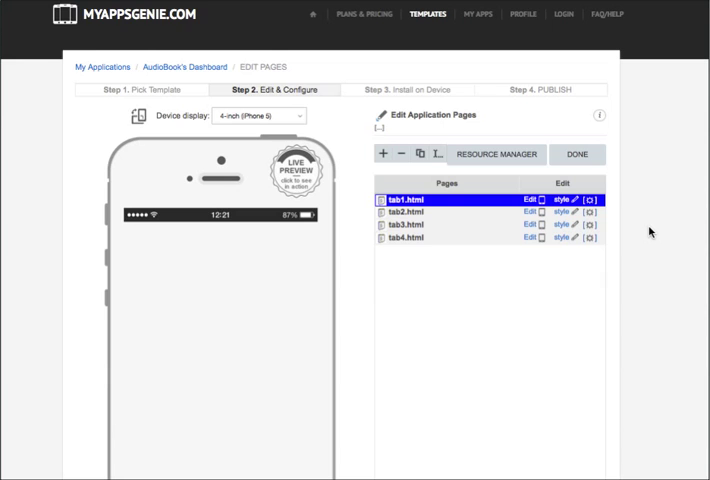
scroll("down", 3)
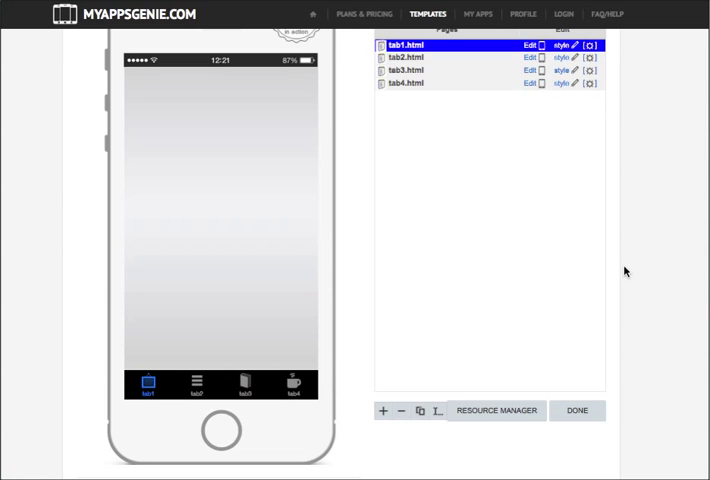
scroll("down", 3)
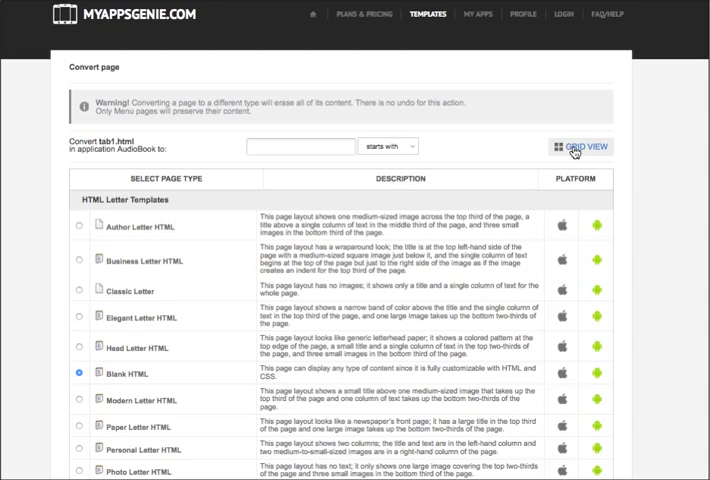
Step: Browse the page-type thumbnails and convert tab1.html to the Head Letter HTML template in the editor
left_click(556, 148)
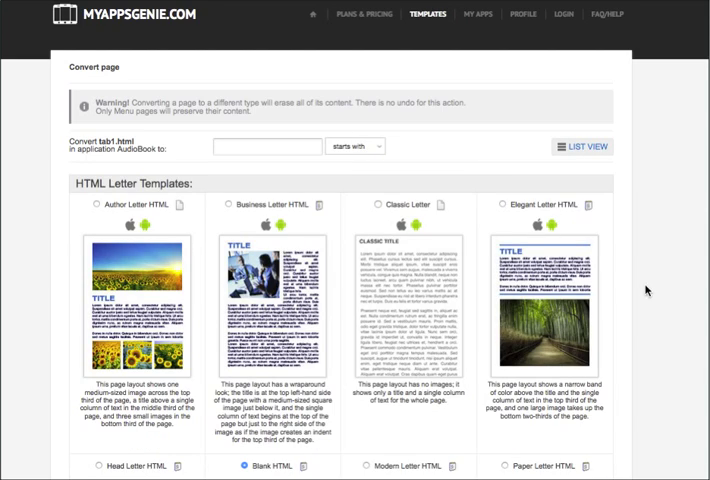
scroll("down", 3)
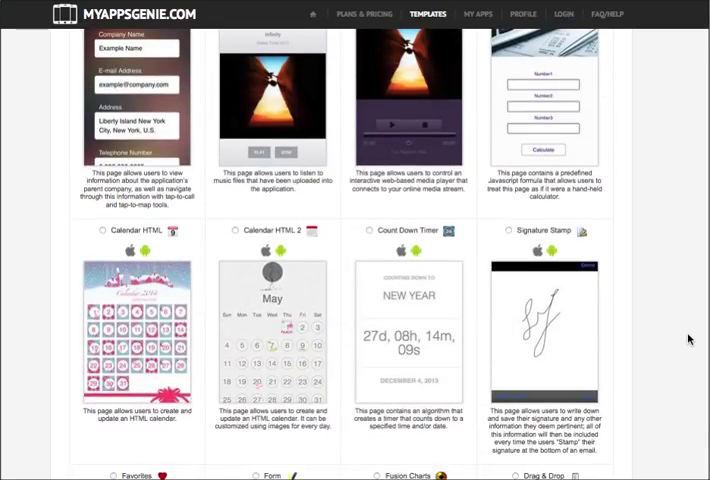
scroll("down", 3)
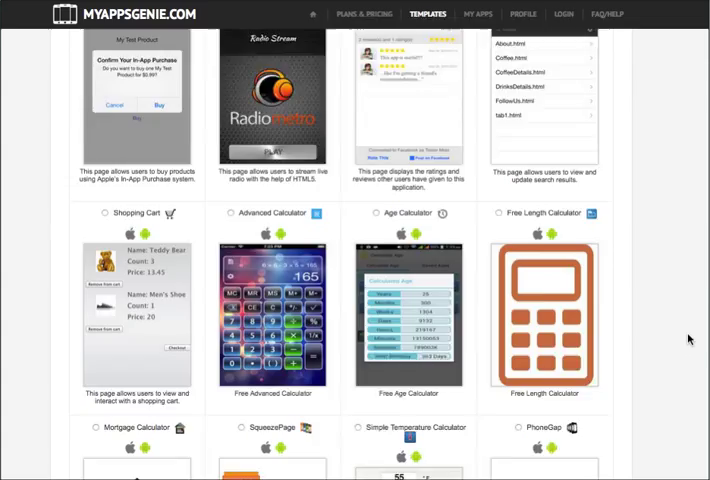
scroll("down", 3)
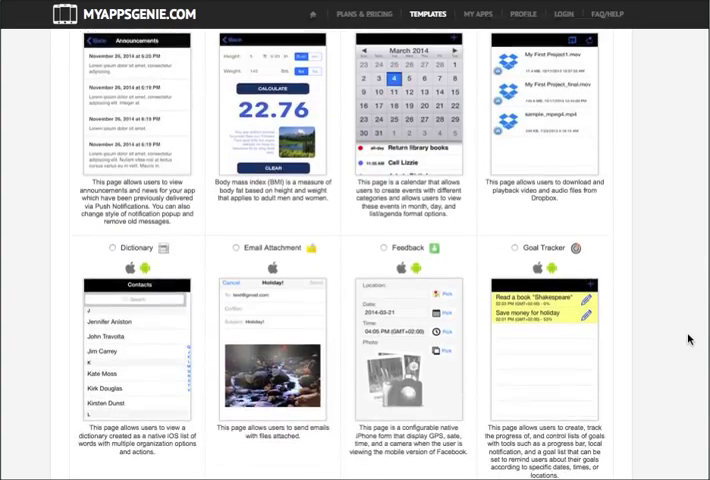
scroll("down", 3)
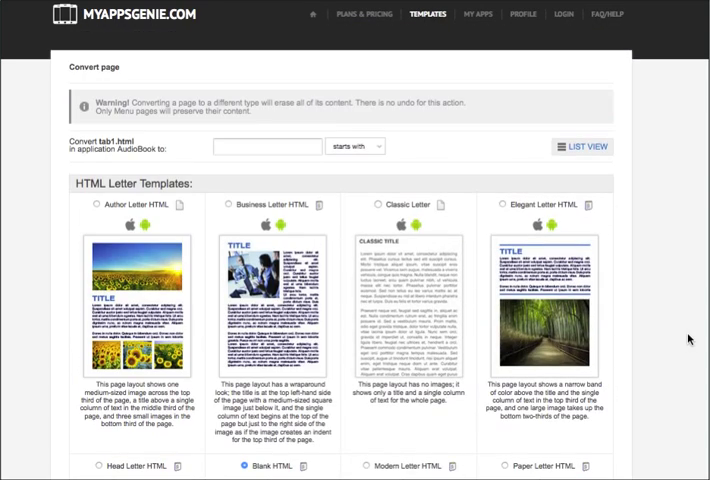
scroll("down", 3)
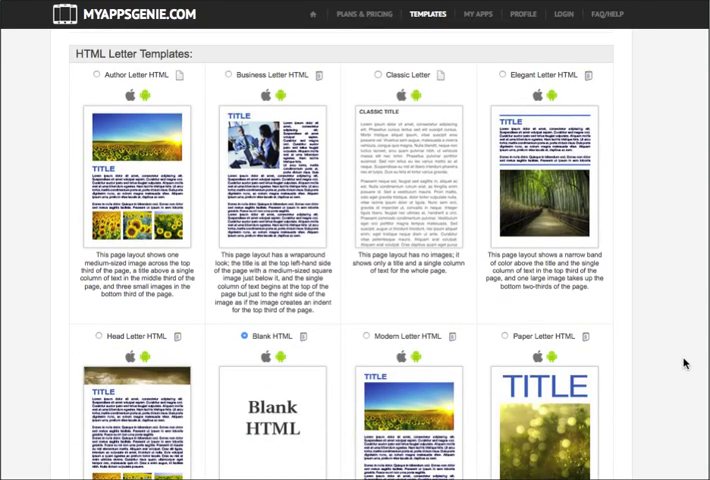
scroll("down", 3)
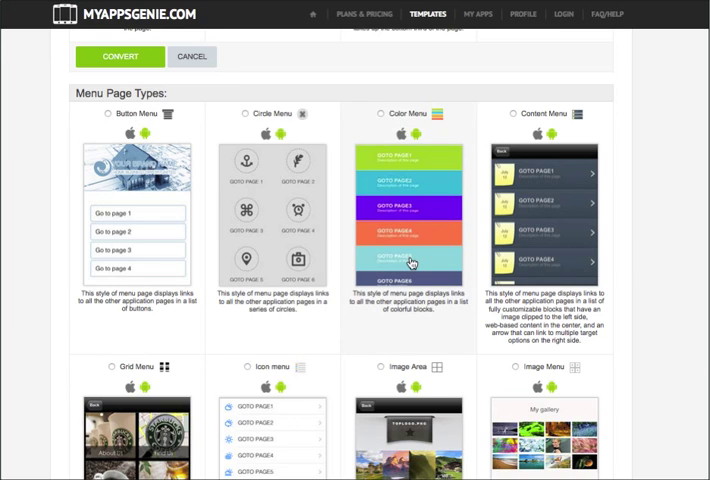
mouse_move(680, 208)
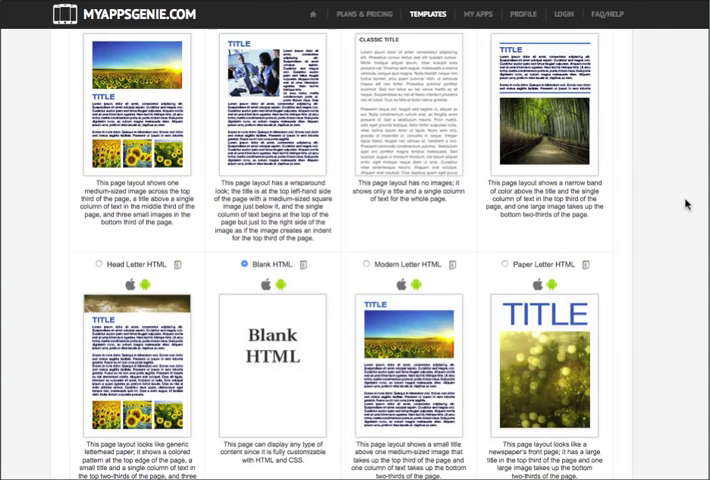
scroll("down", 3)
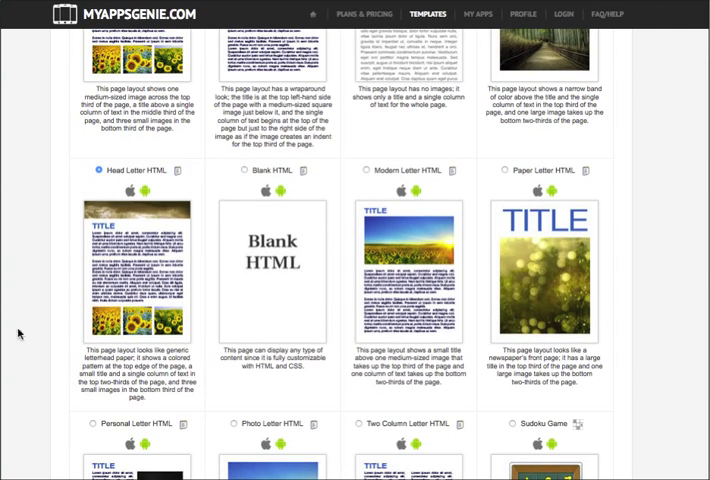
scroll("down", 3)
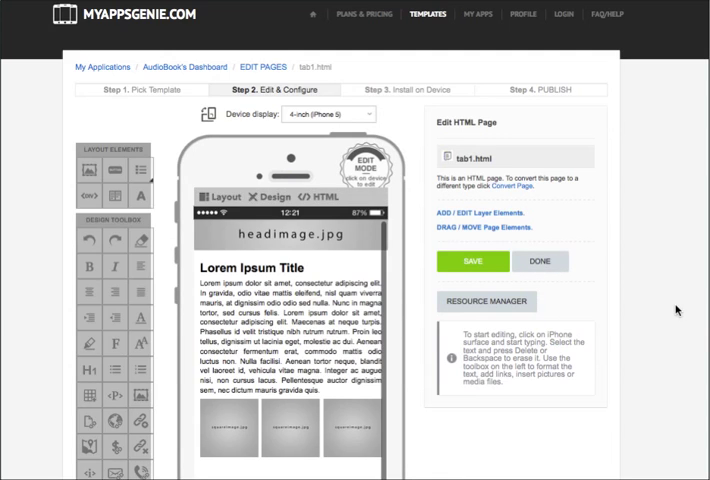
Step: Leave the tab1 editor with Done and return to the tab1–tab4 pages list
scroll("down", 3)
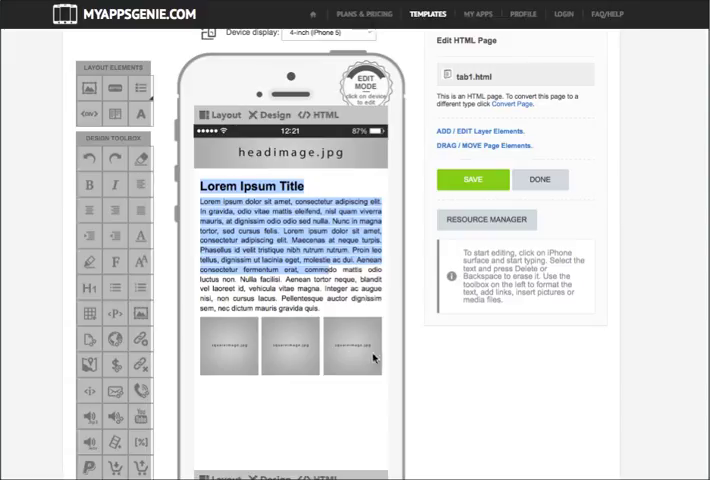
mouse_move(324, 430)
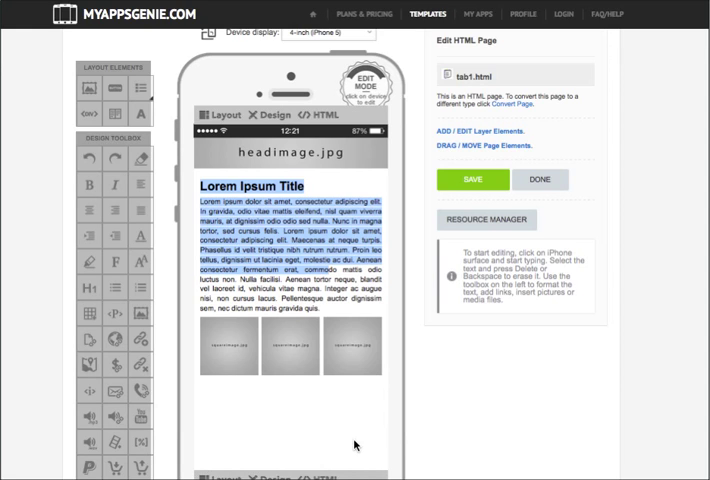
left_click(470, 180)
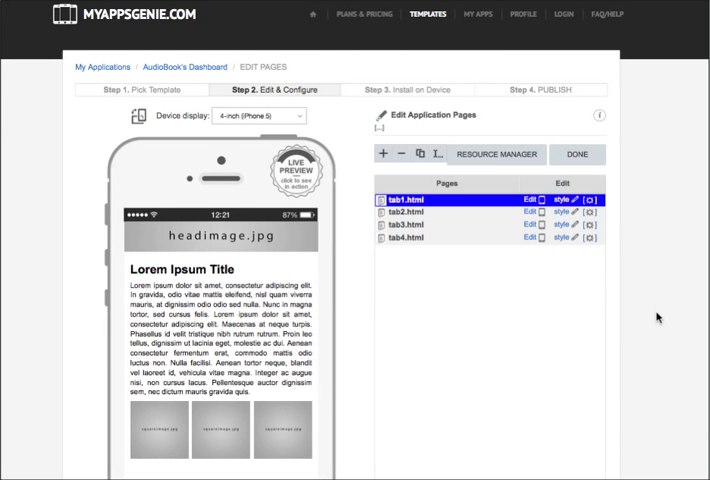
scroll("down", 3)
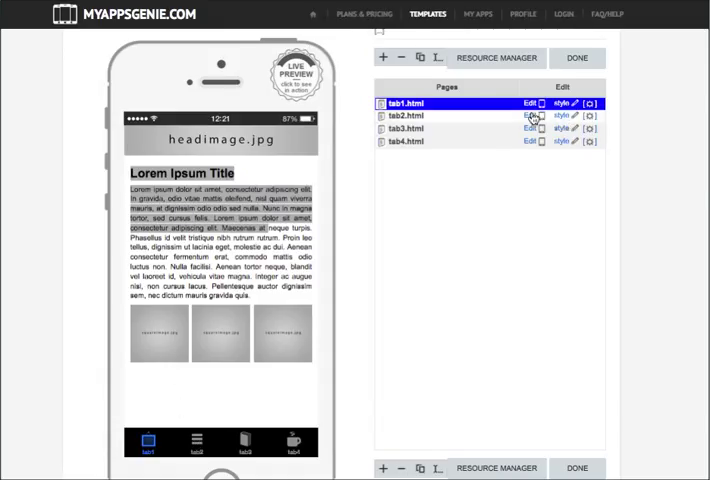
Step: Start converting tab2.html to another page type from its edit view
left_click(522, 116)
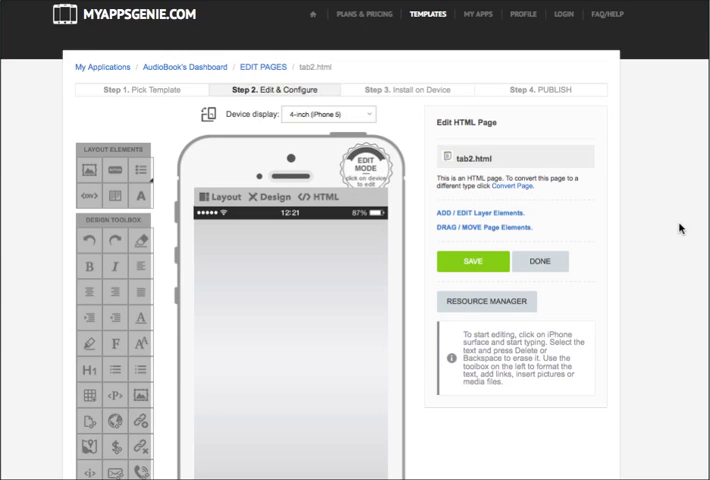
scroll("down", 3)
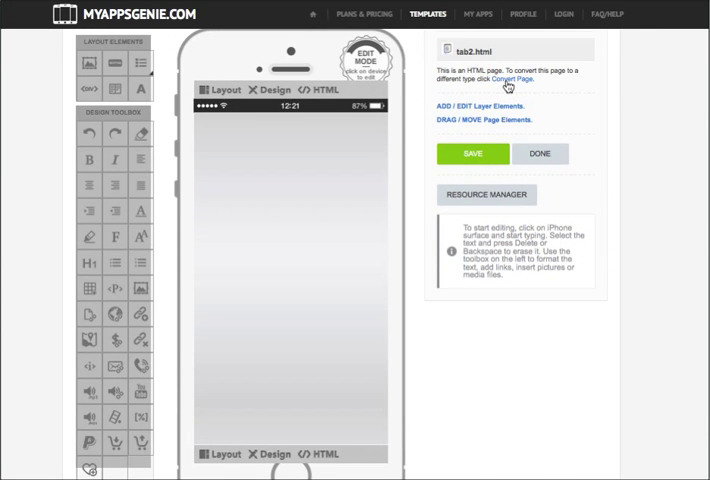
left_click(520, 78)
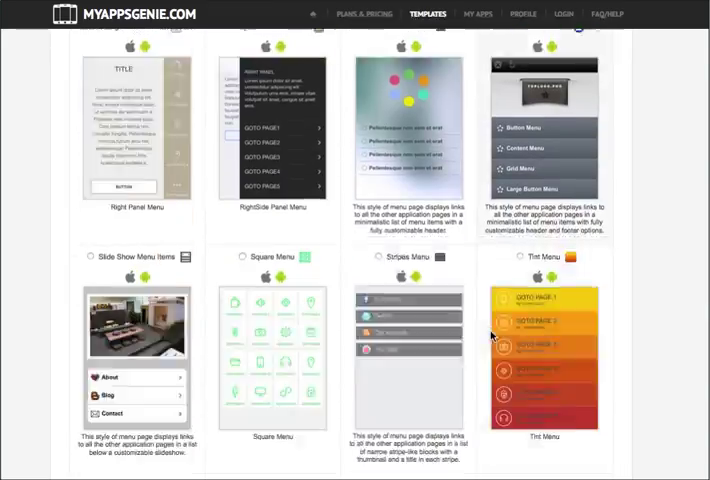
Step: Browse the page-type catalog and make tab2.html a Media List page
scroll("down", 3)
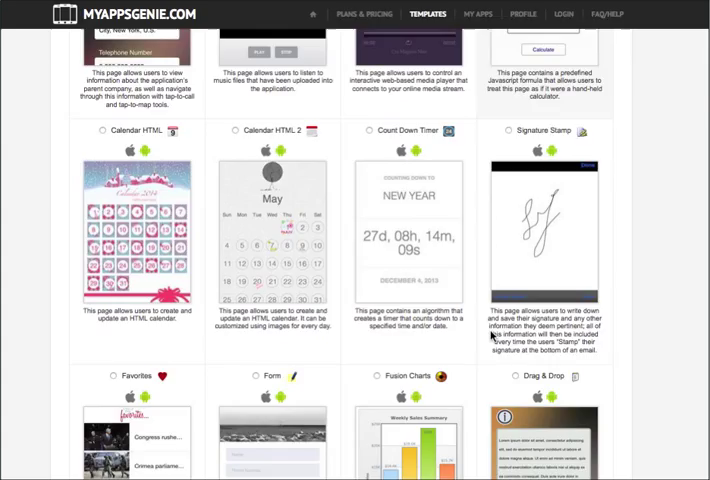
scroll("down", 3)
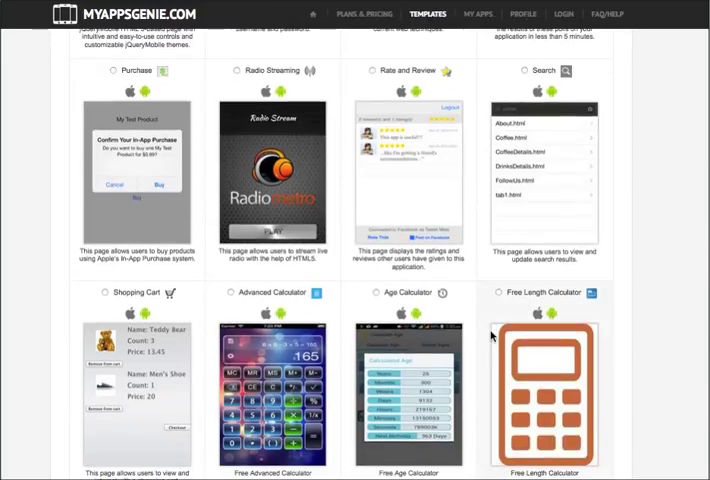
scroll("down", 3)
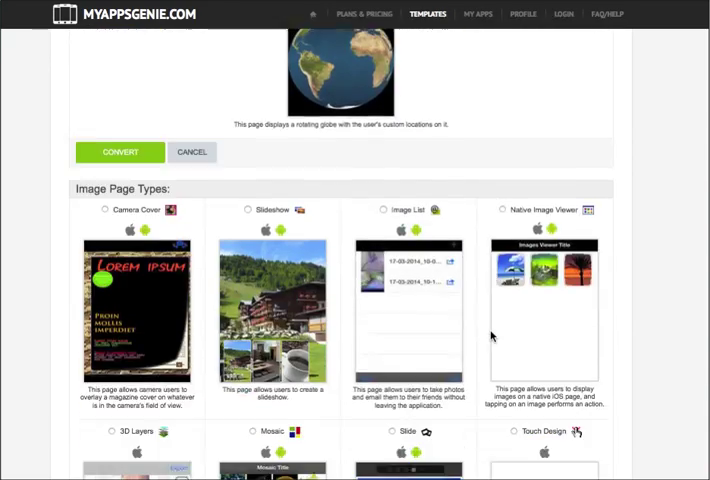
scroll("down", 3)
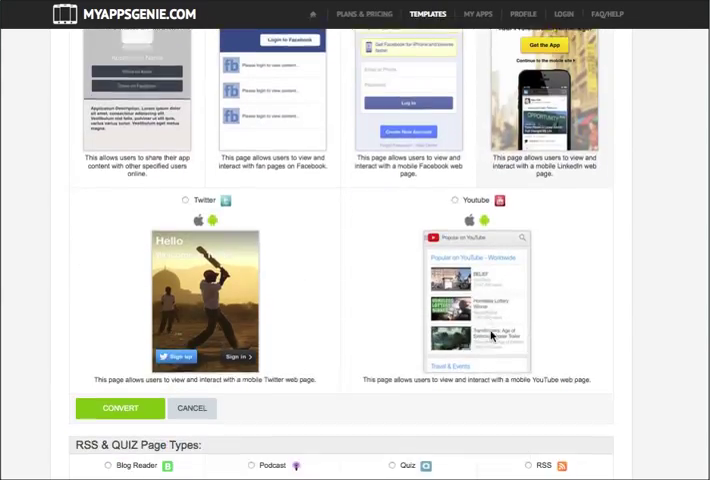
scroll("down", 3)
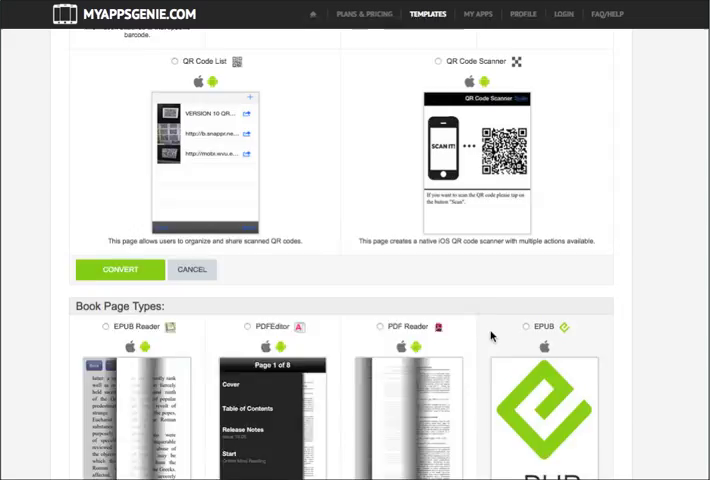
scroll("down", 3)
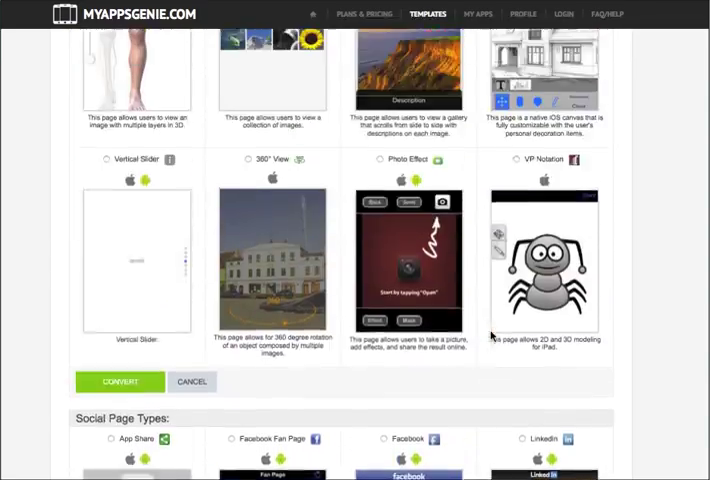
scroll("down", 3)
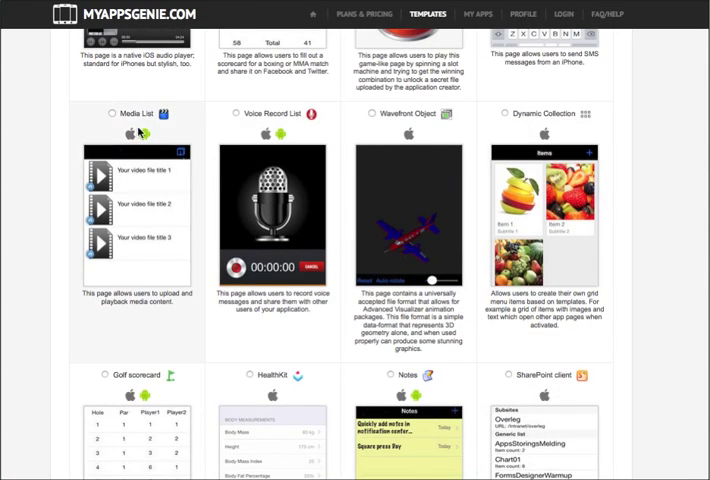
left_click(104, 112)
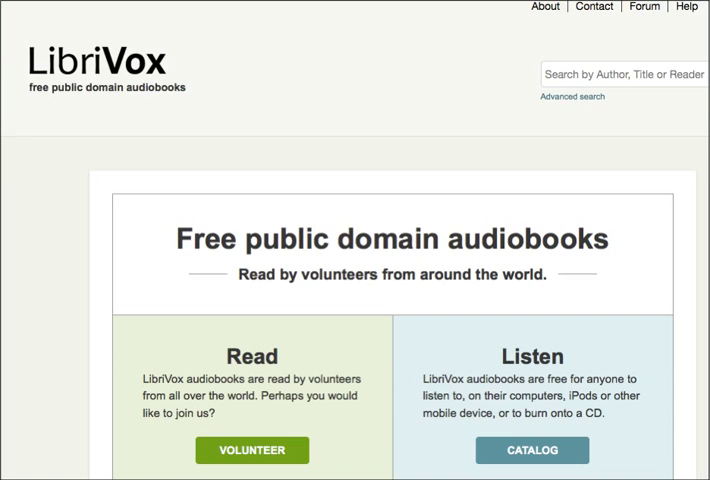
Step: Browse LibriVox by genre to Children's Fiction and download the first audiobook
scroll("down", 3)
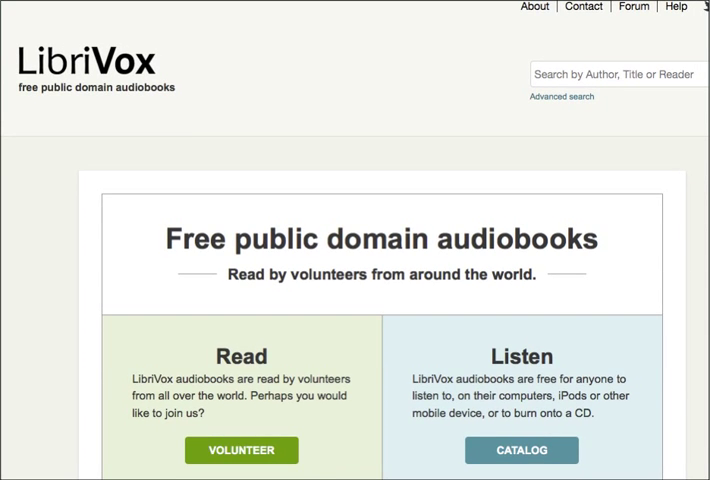
mouse_move(672, 232)
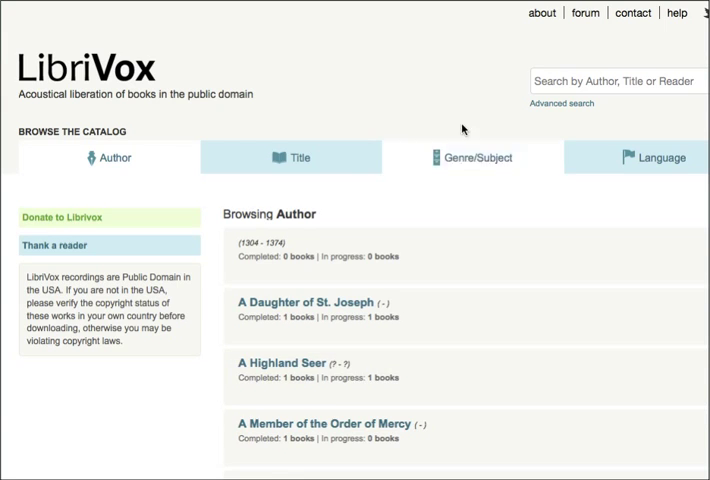
left_click(472, 156)
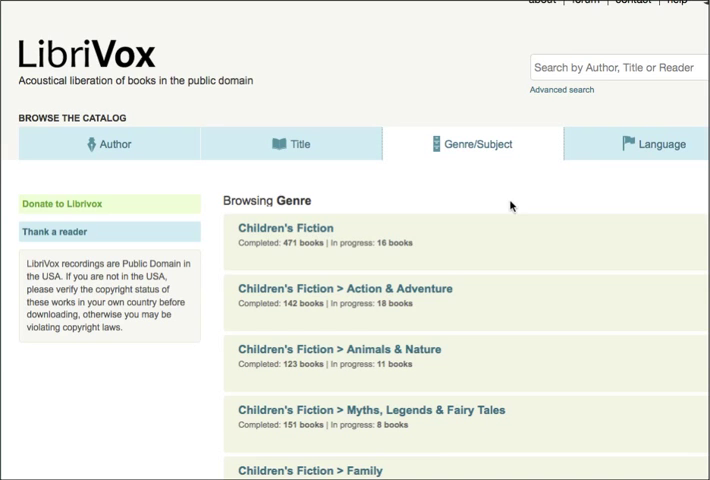
left_click(296, 228)
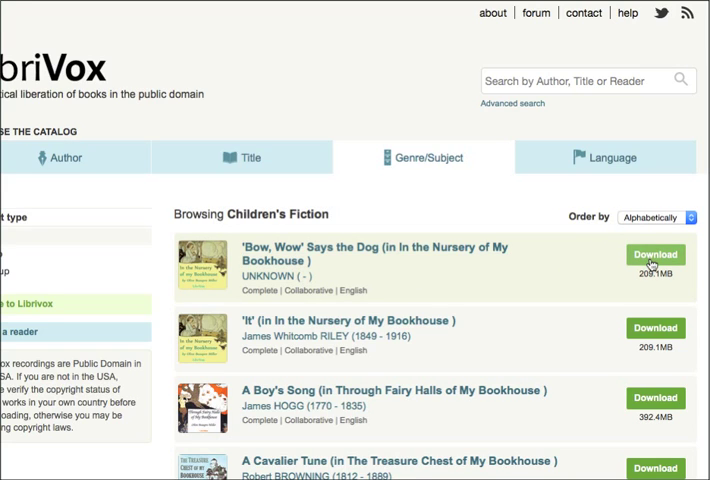
left_click(656, 256)
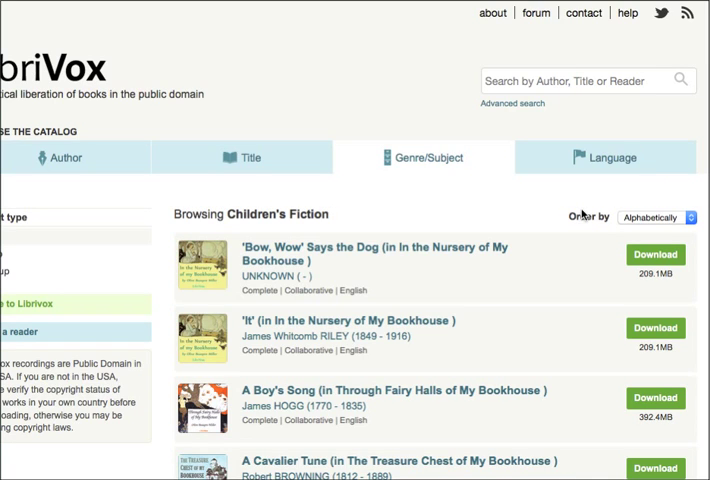
mouse_move(584, 212)
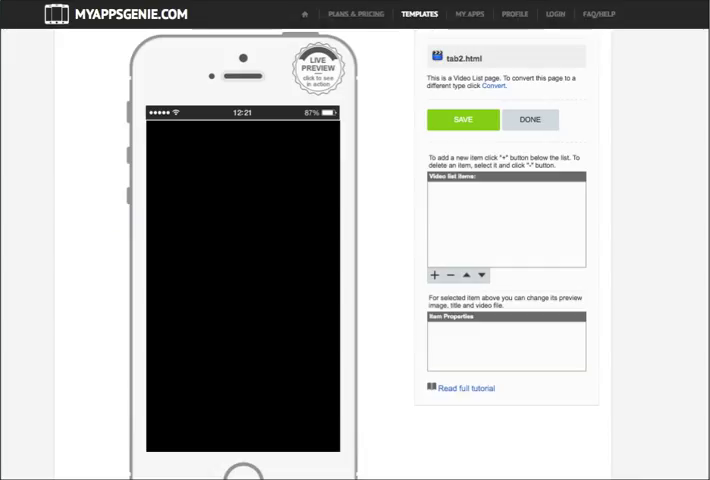
mouse_move(256, 400)
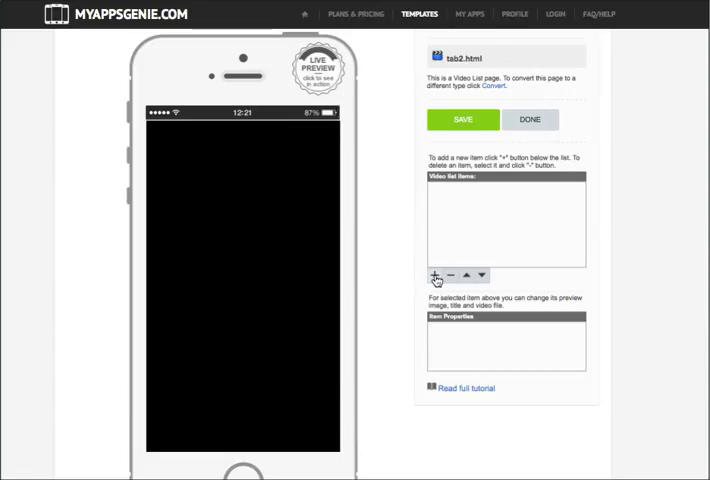
Step: Add placeholder items to tab2's video list and title the first one Chapter 1
left_click(432, 274)
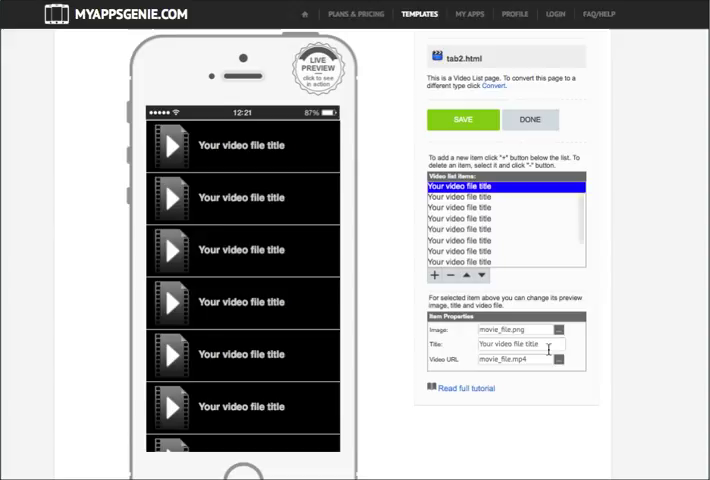
type("Chapter 1")
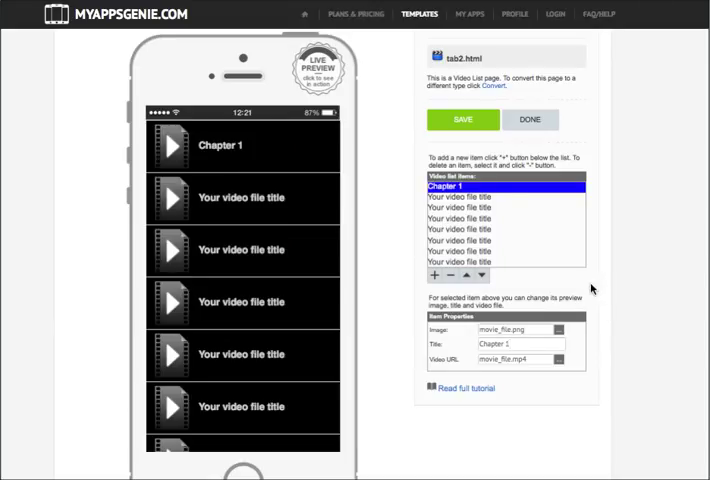
left_click(462, 120)
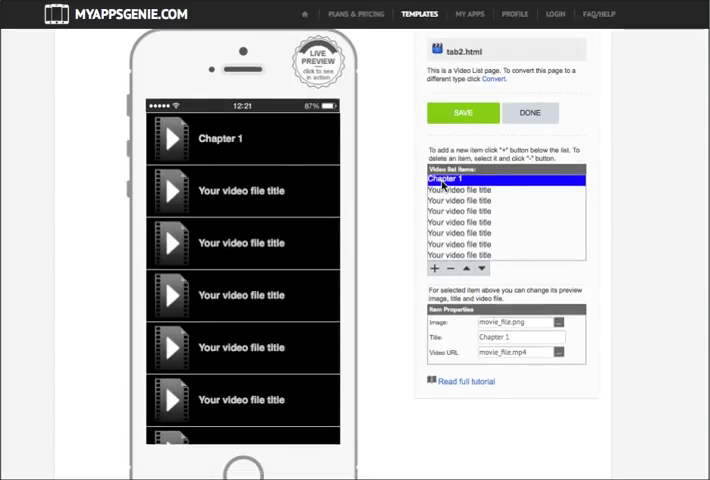
mouse_move(576, 432)
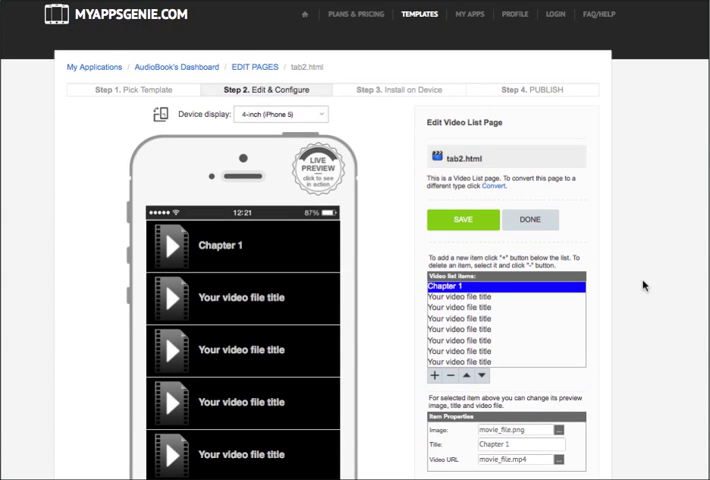
Step: Confirm the uploaded Chapter 1 video, save the tab2 list and return to the pages list
scroll("down", 3)
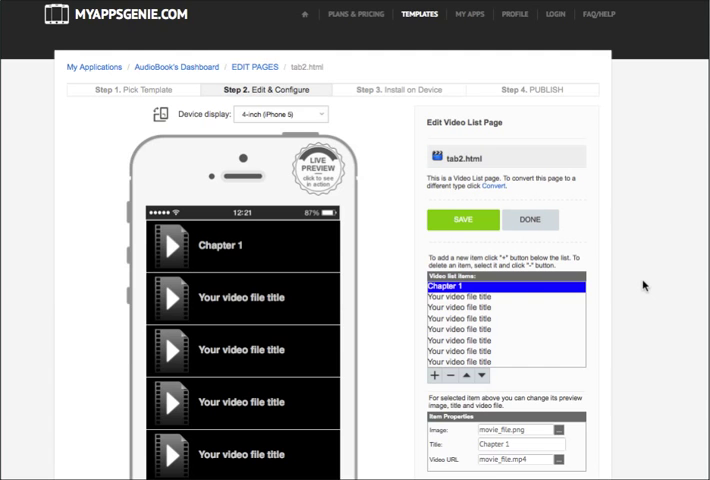
scroll("down", 3)
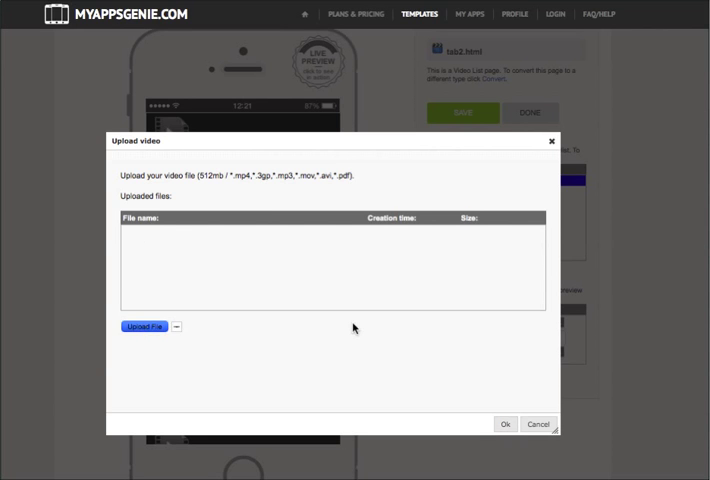
left_click(144, 326)
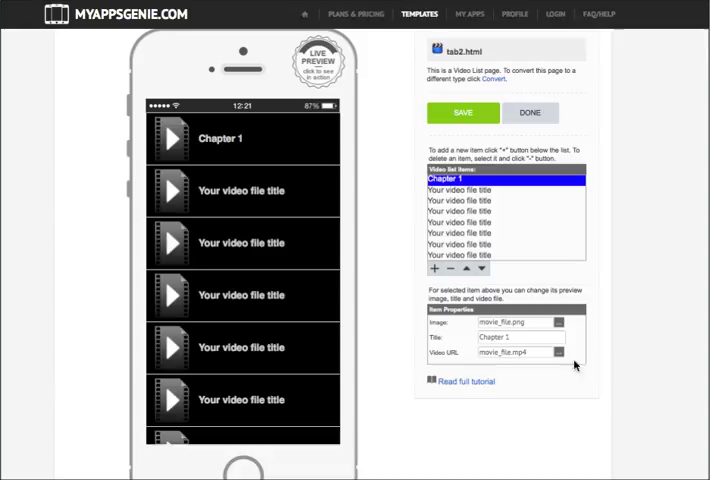
mouse_move(472, 448)
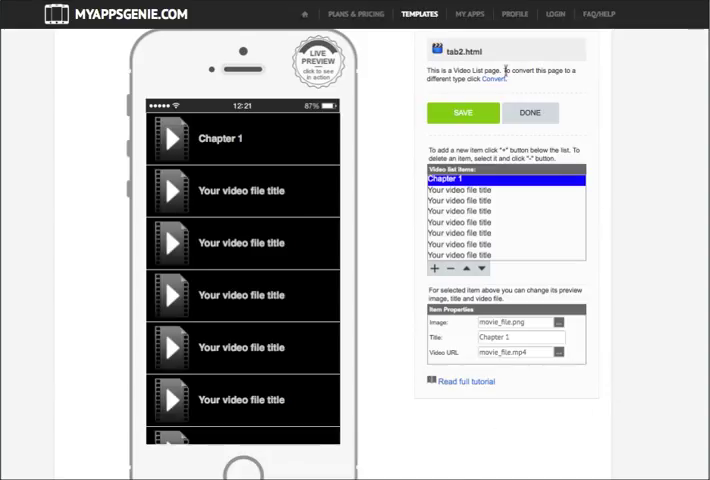
left_click(464, 112)
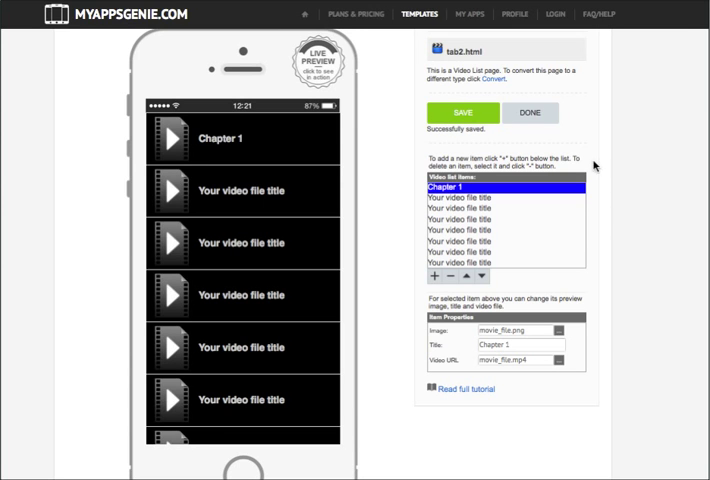
left_click(532, 112)
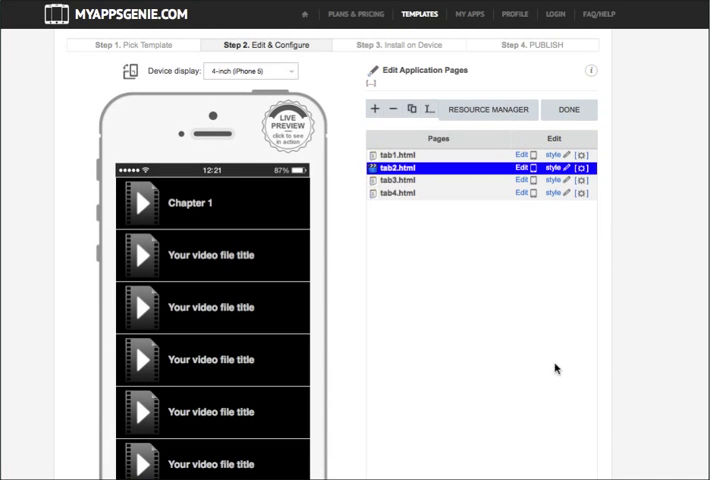
mouse_move(656, 310)
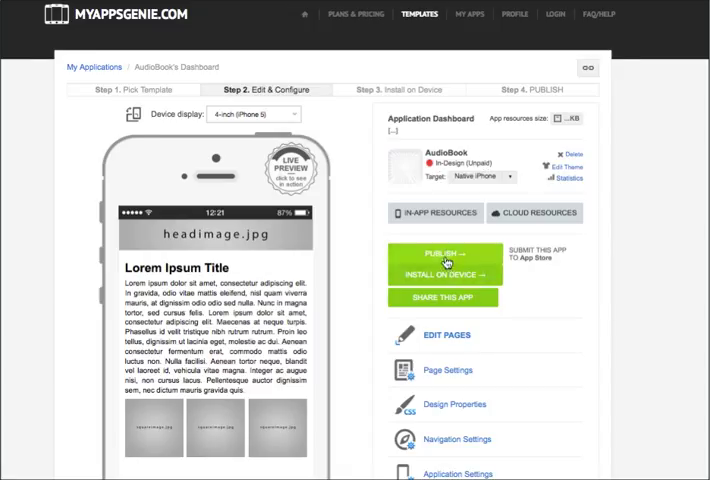
Step: Publish AudioBook onto the active Business plan and reopen the Edit Pages list
left_click(442, 272)
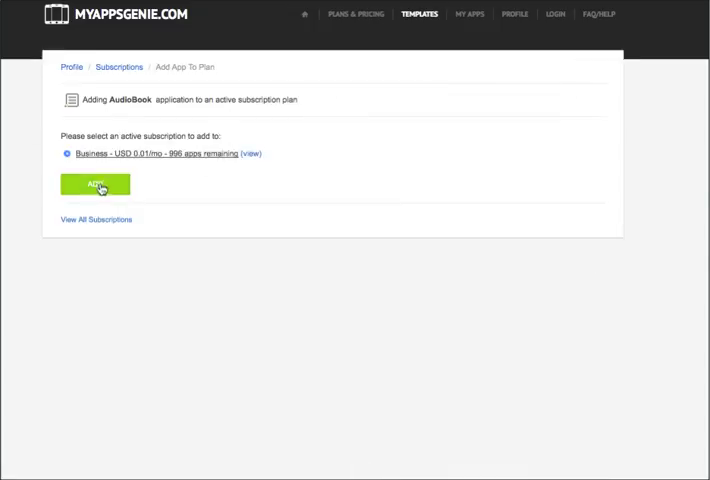
left_click(92, 184)
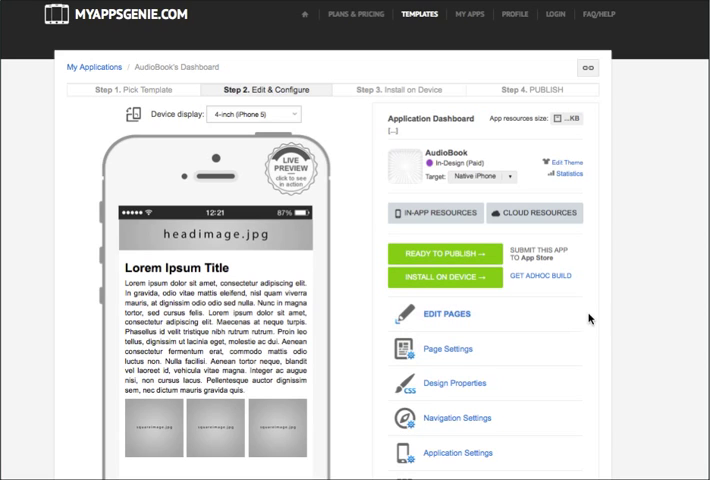
left_click(446, 312)
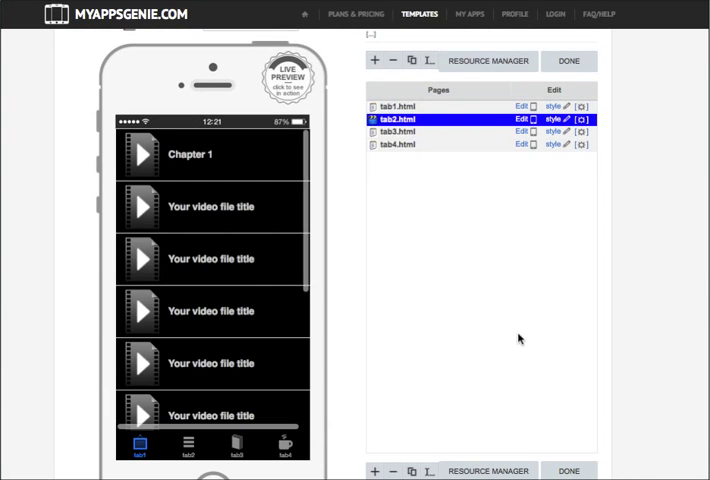
Step: Preview tab1 and tab2, then bring up Convert page options for the blank tab3.html
left_click(398, 108)
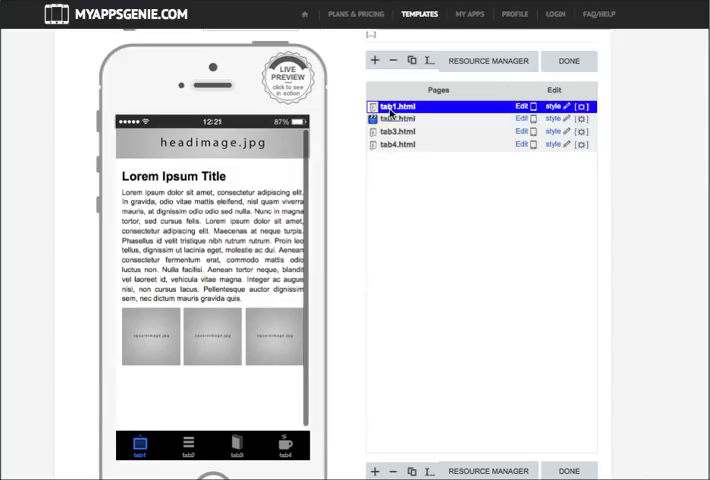
left_click(398, 120)
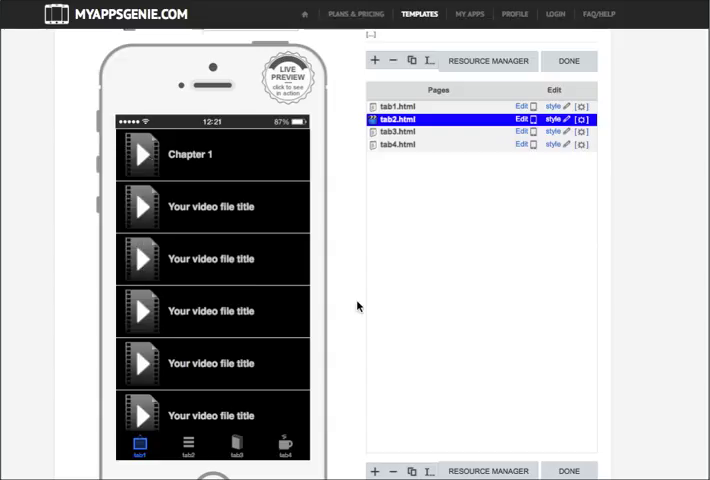
left_click(398, 132)
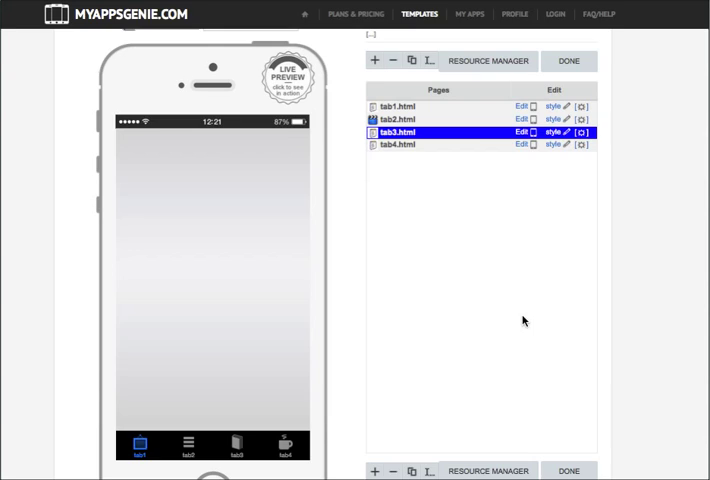
left_click(520, 132)
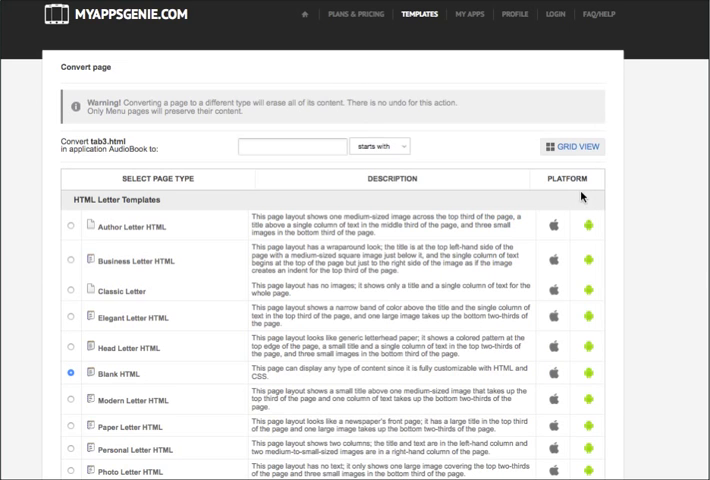
Step: Switch to grid view and scroll to the Game Page Types to reach Puzzle
left_click(572, 146)
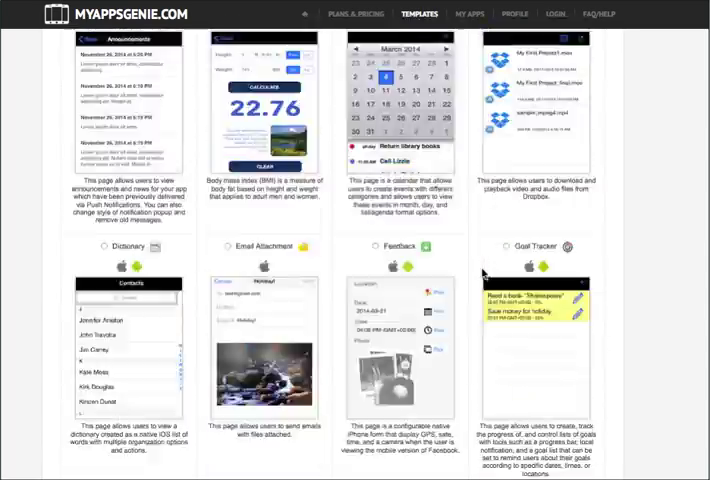
scroll("down", 3)
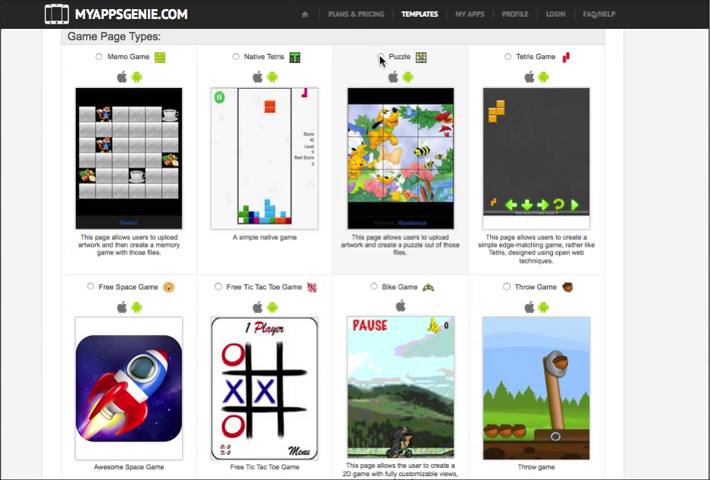
scroll("down", 3)
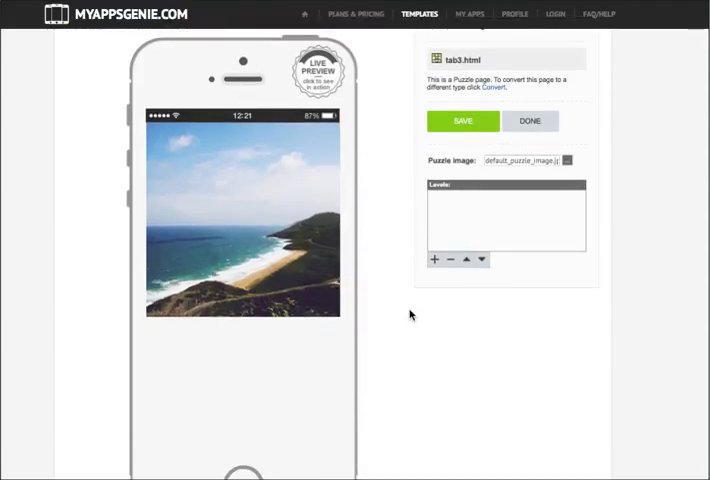
mouse_move(400, 316)
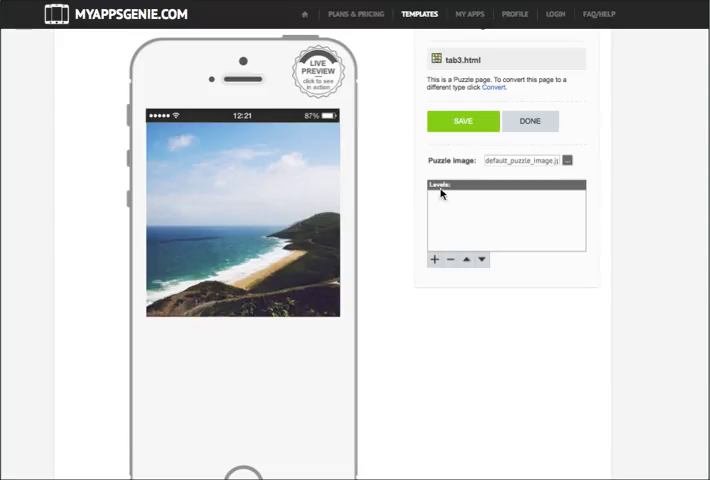
Step: Add one puzzle level to tab3, finish it, and select tab4.html in the pages list
left_click(434, 260)
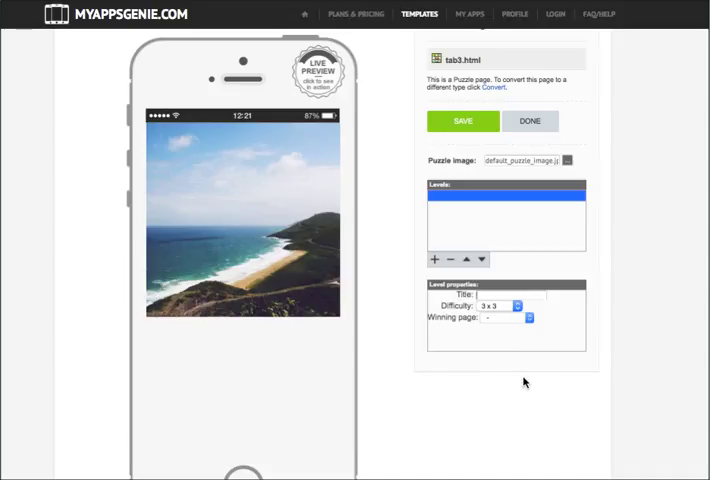
left_click(462, 120)
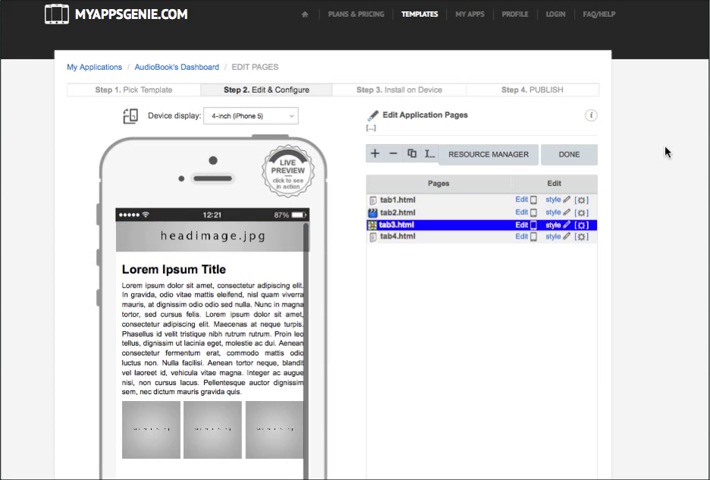
scroll("down", 3)
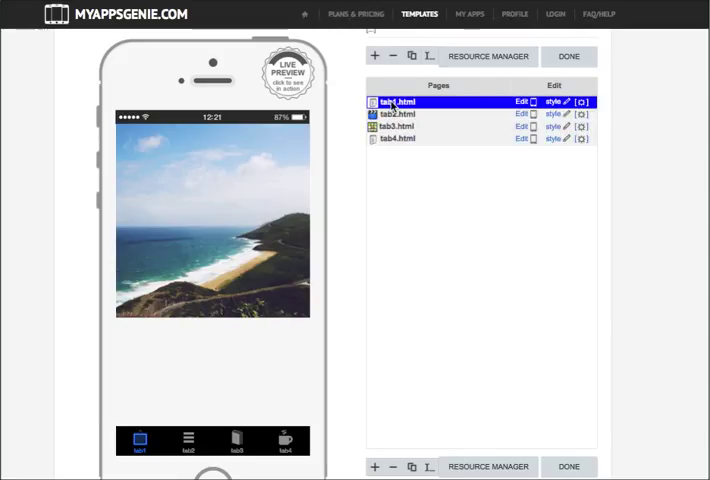
left_click(400, 114)
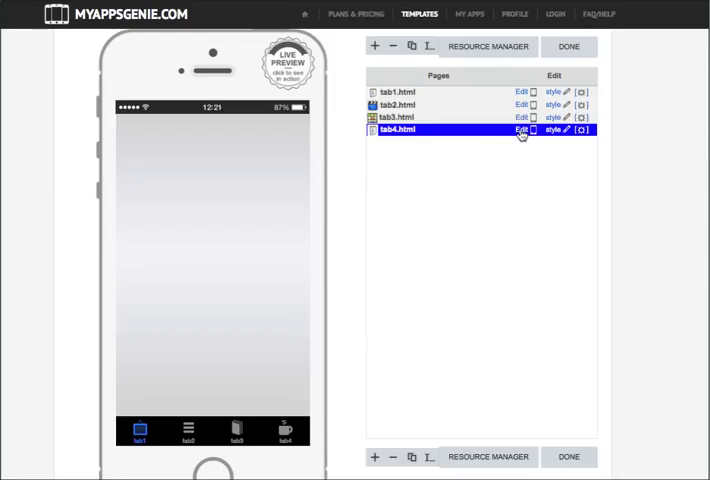
Step: Convert tab4.html, searching grid view for 'form' and choosing the Form page type
left_click(520, 132)
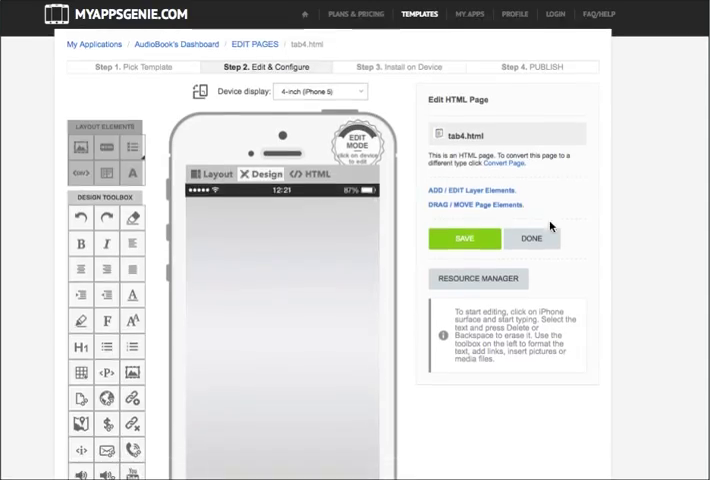
left_click(516, 164)
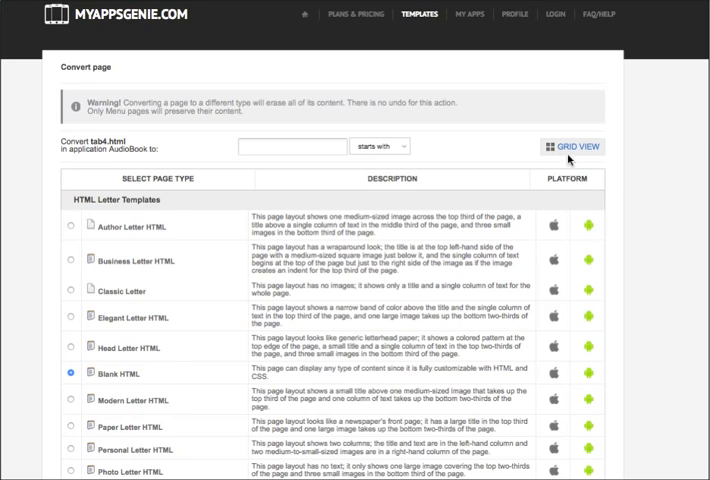
left_click(574, 146)
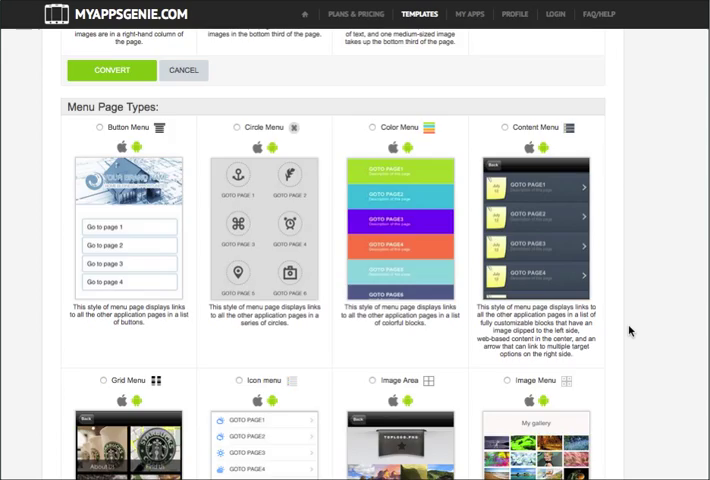
left_click(112, 70)
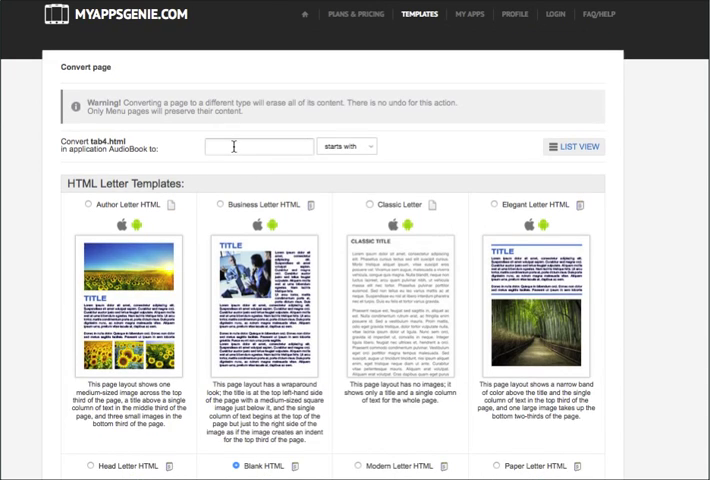
type("form")
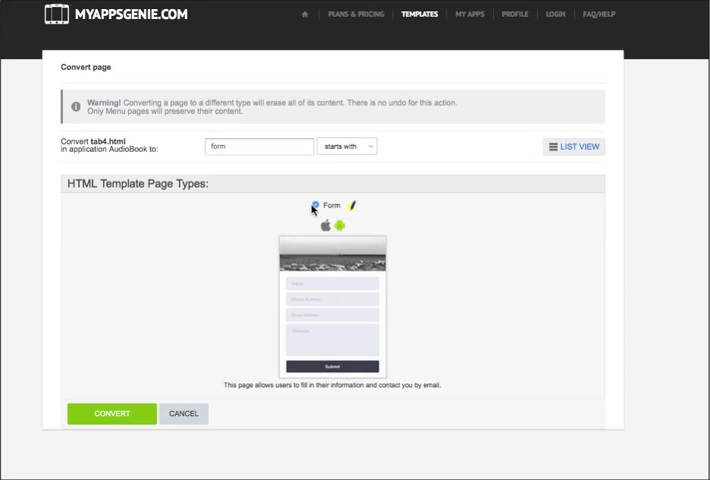
left_click(110, 412)
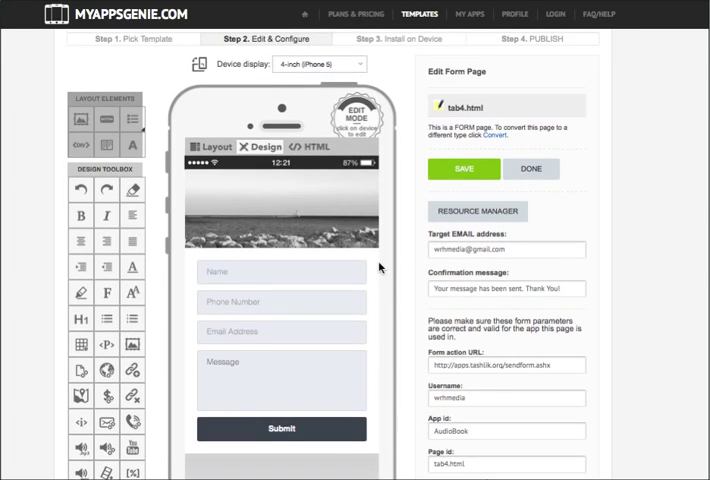
Step: Finish the tab4 contact form page and return to the application pages list
left_click(464, 168)
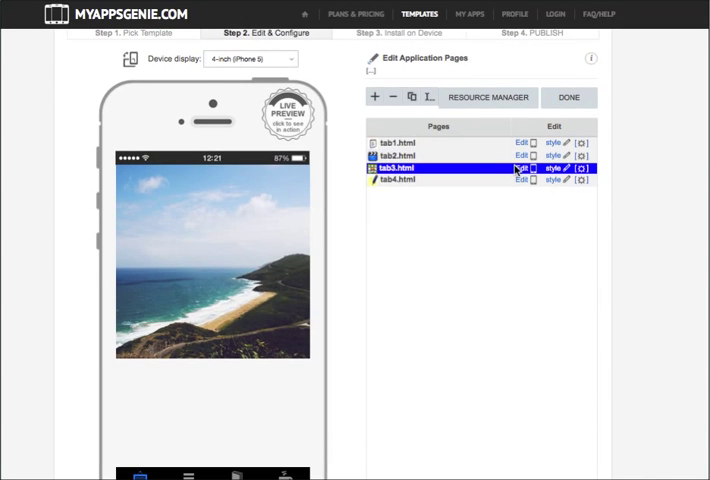
Step: Reopen the tab3 puzzle page and bring up its Convert page-type gallery
left_click(520, 168)
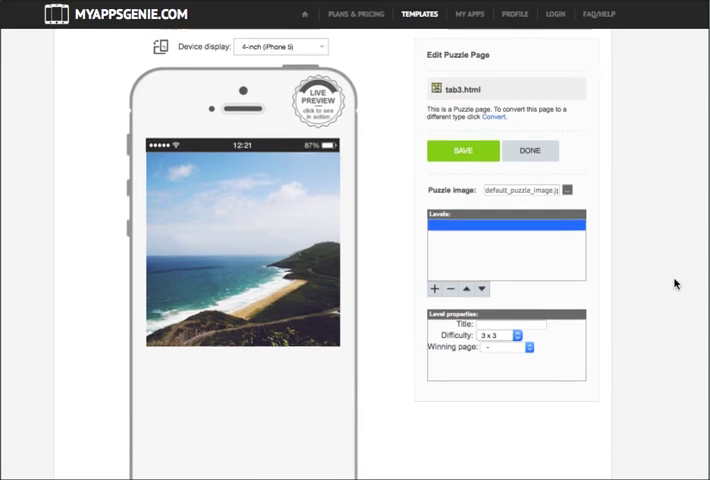
scroll("down", 3)
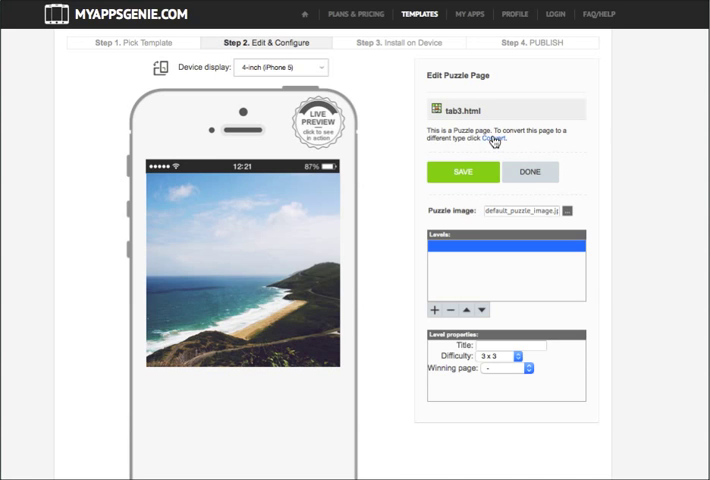
left_click(492, 140)
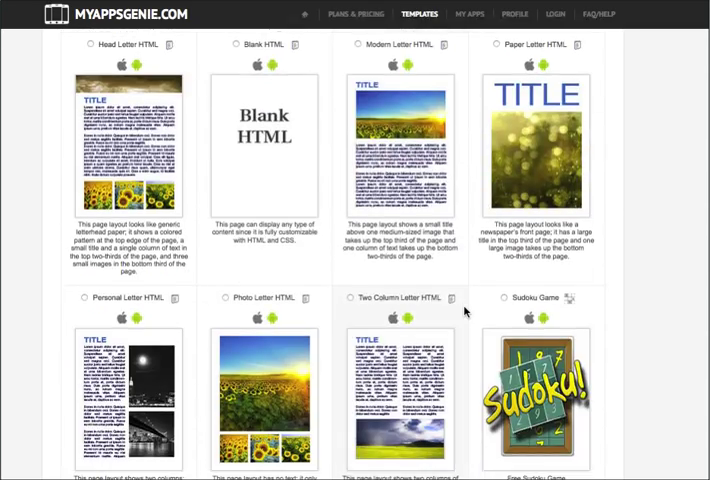
Step: Scroll to Social Page Types and convert tab3.html into a Facebook Fan Page
scroll("down", 3)
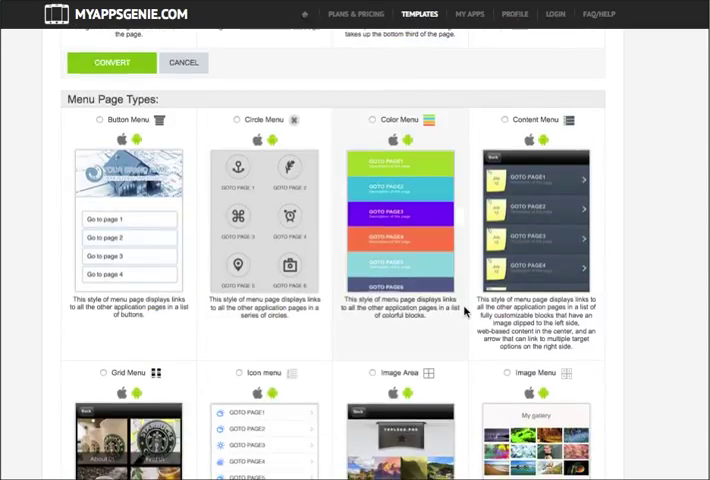
scroll("down", 3)
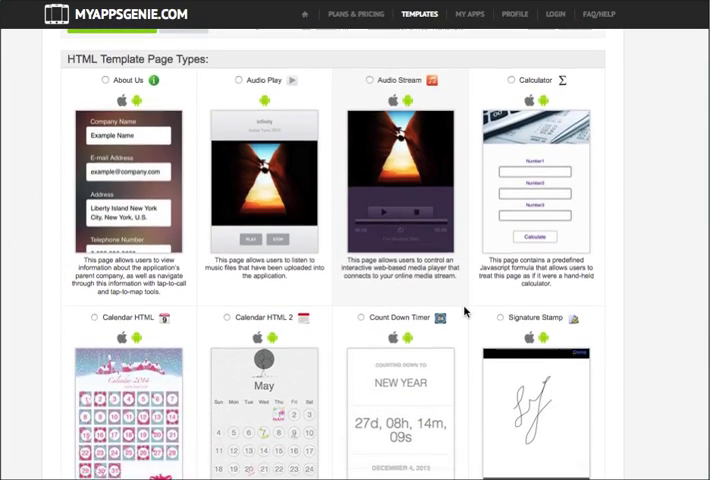
scroll("down", 3)
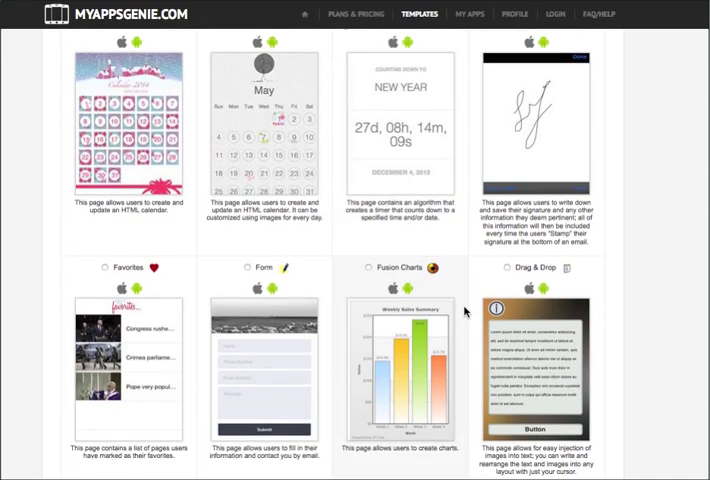
scroll("down", 3)
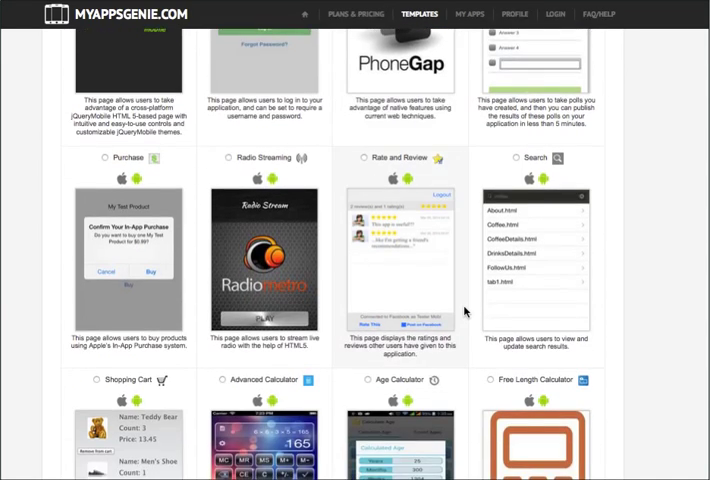
scroll("down", 3)
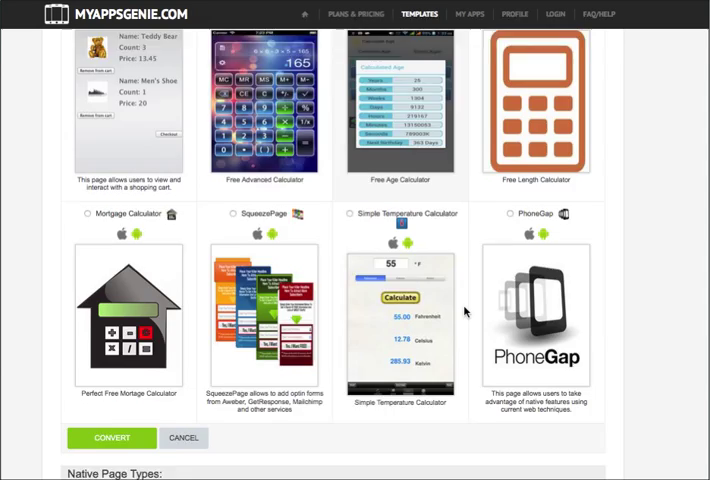
scroll("down", 3)
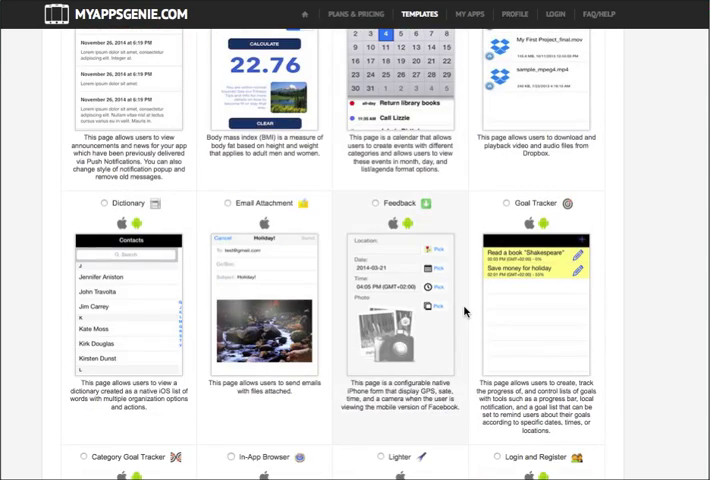
scroll("down", 3)
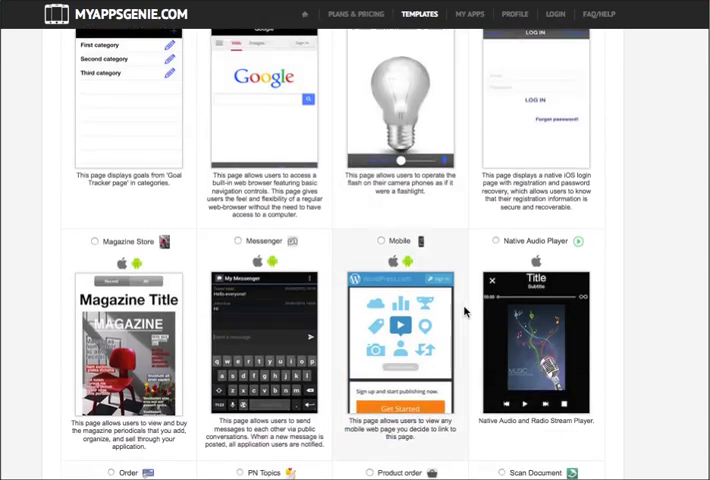
scroll("down", 3)
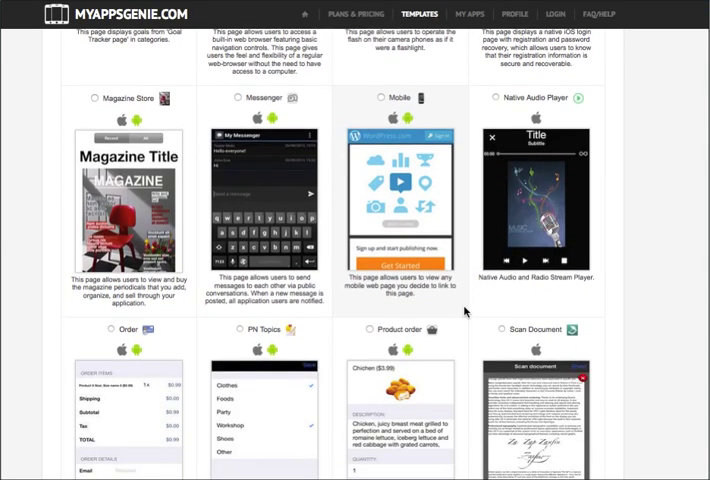
scroll("down", 3)
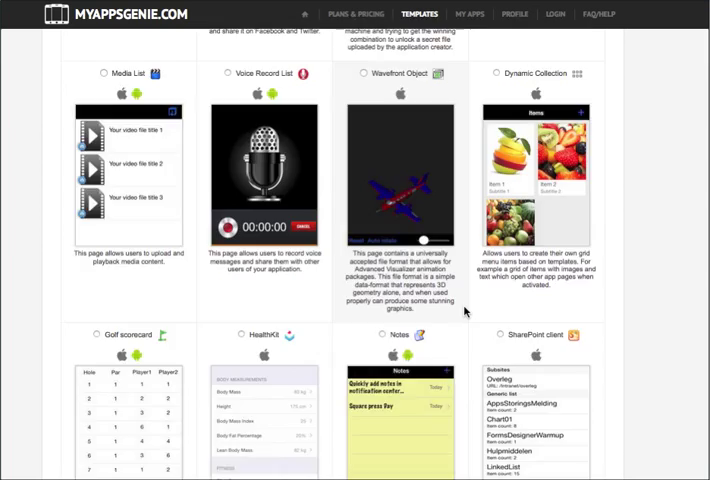
scroll("down", 3)
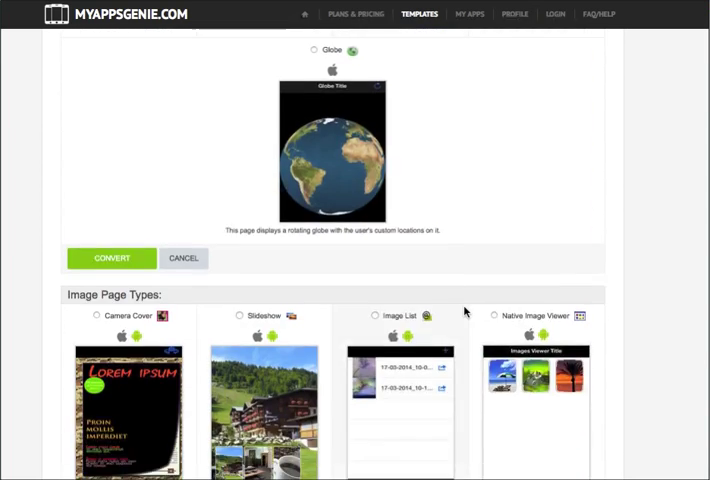
scroll("down", 3)
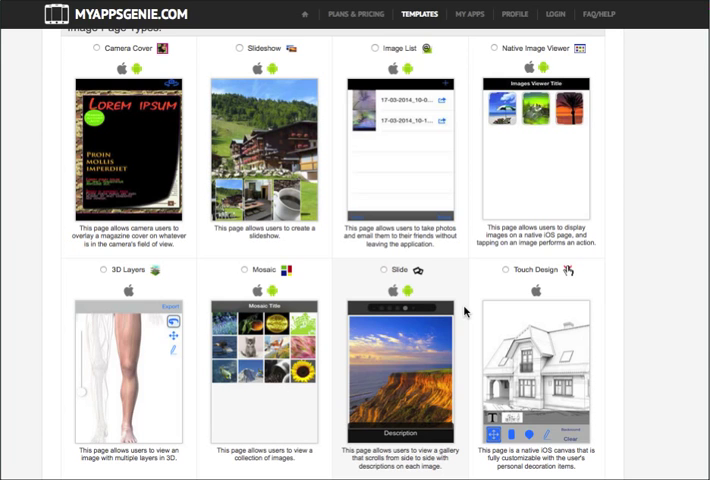
scroll("down", 3)
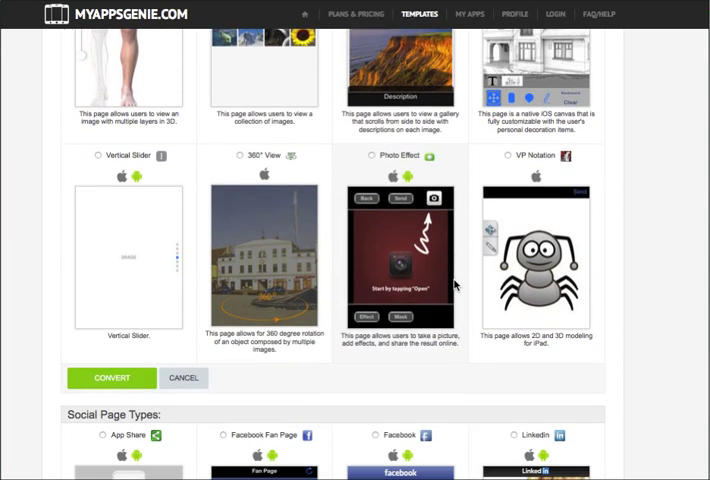
scroll("down", 3)
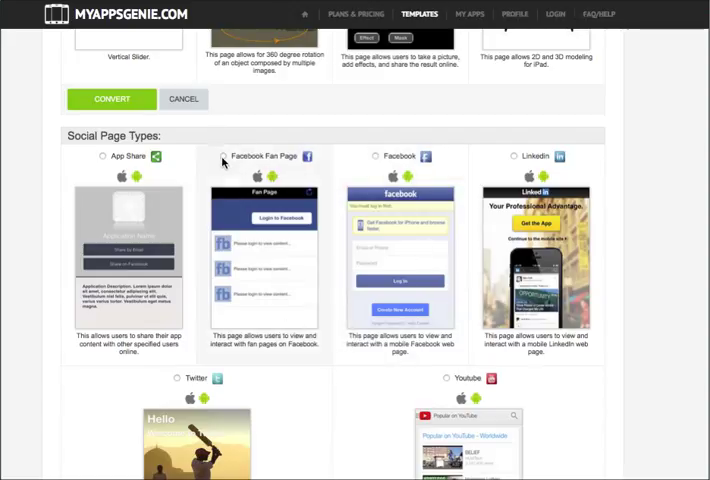
left_click(222, 156)
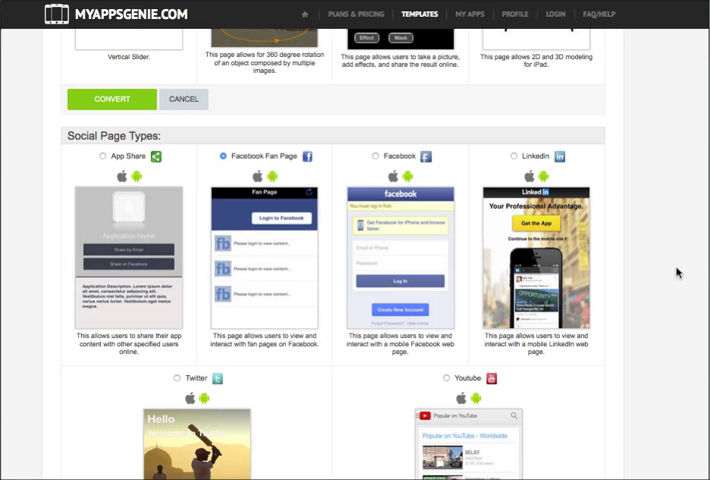
scroll("down", 3)
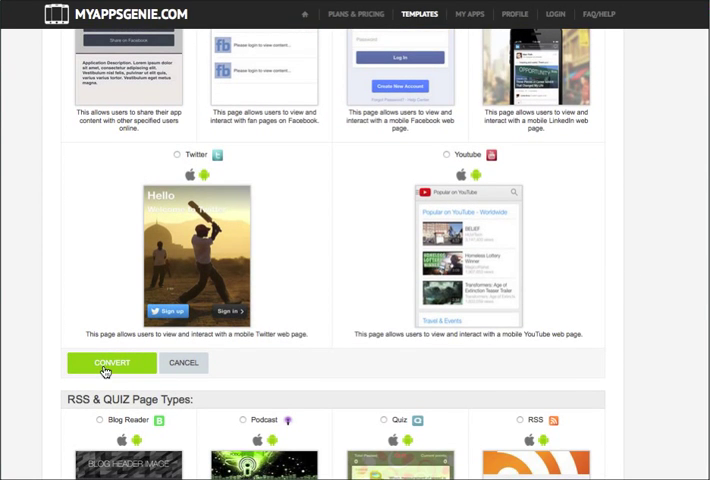
left_click(112, 362)
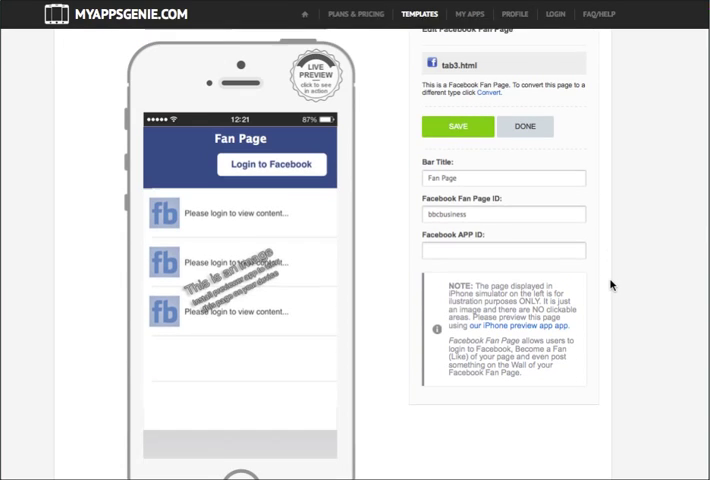
Step: Finish the Fan Page settings and switch to the LibriVox Children's Fiction catalog
left_click(456, 126)
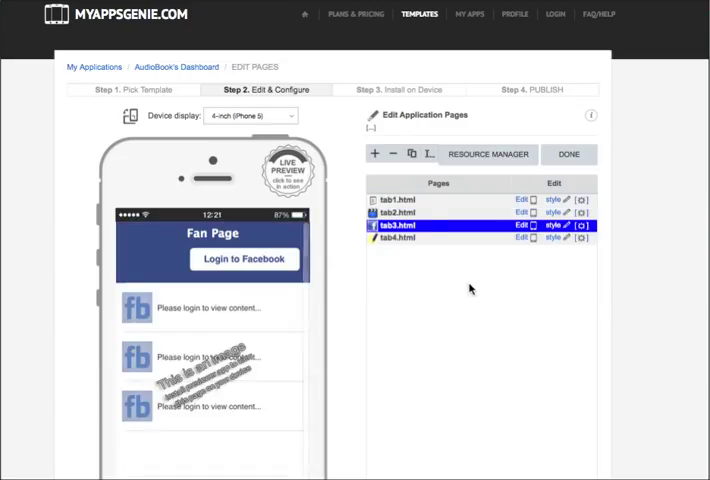
left_click(390, 200)
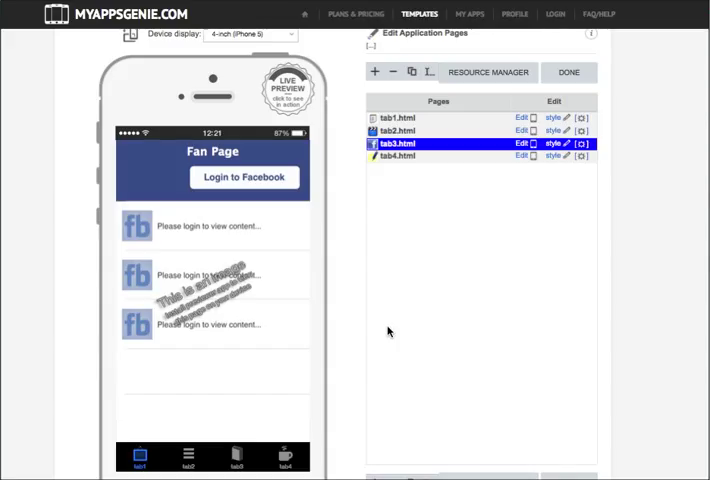
left_click(396, 156)
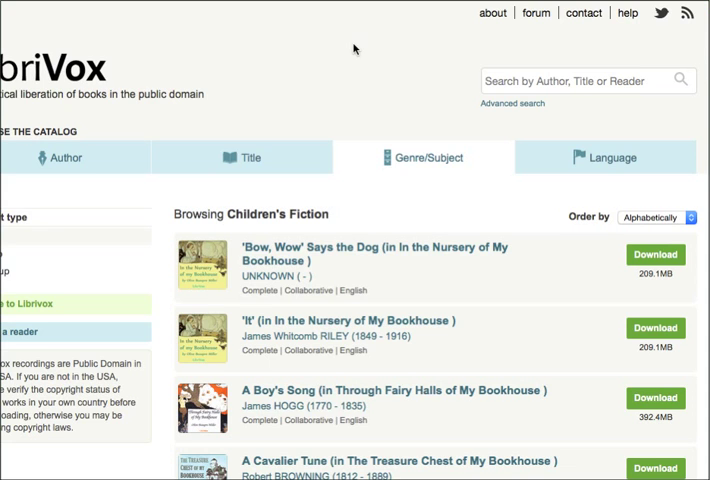
Step: Scroll down through LibriVox's full Genre/Subject list
scroll("down", 3)
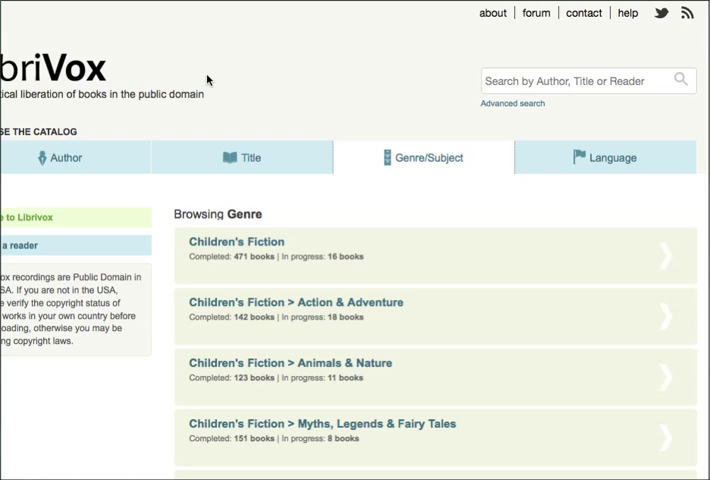
scroll("down", 3)
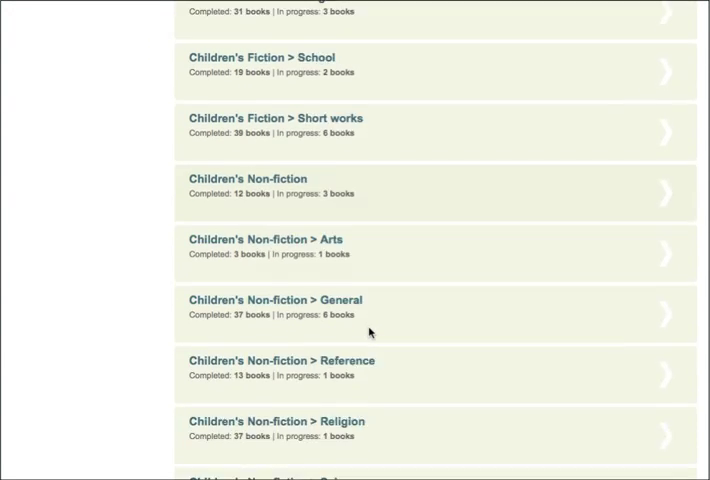
scroll("down", 3)
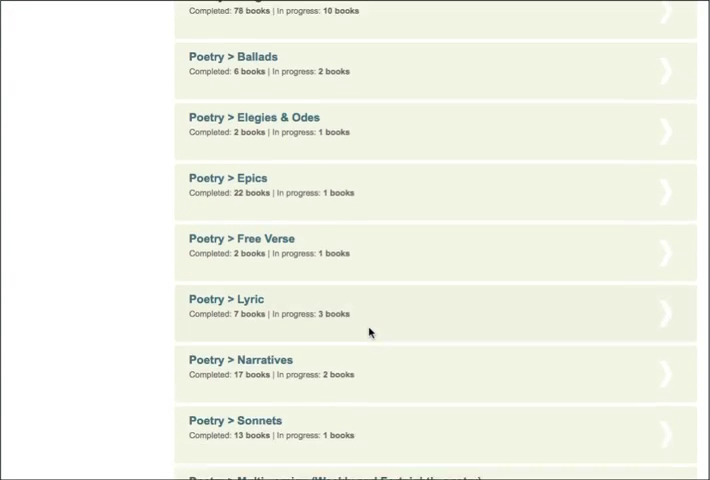
scroll("down", 3)
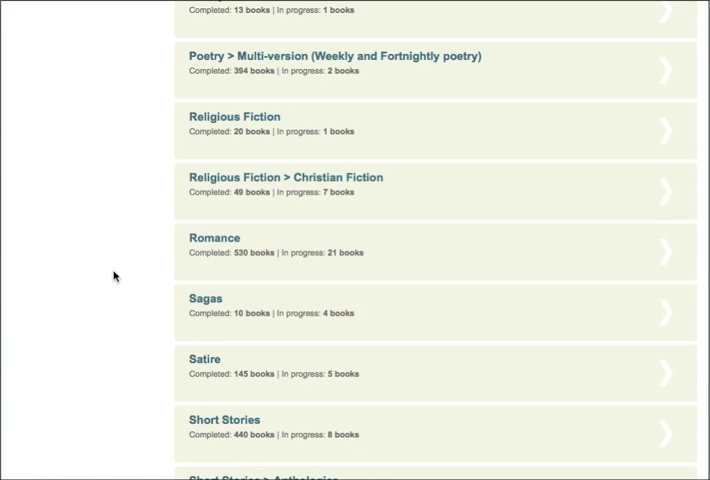
scroll("down", 3)
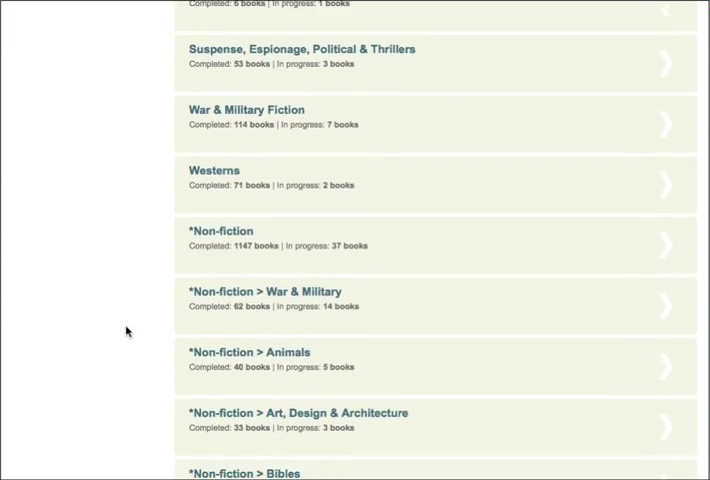
scroll("down", 3)
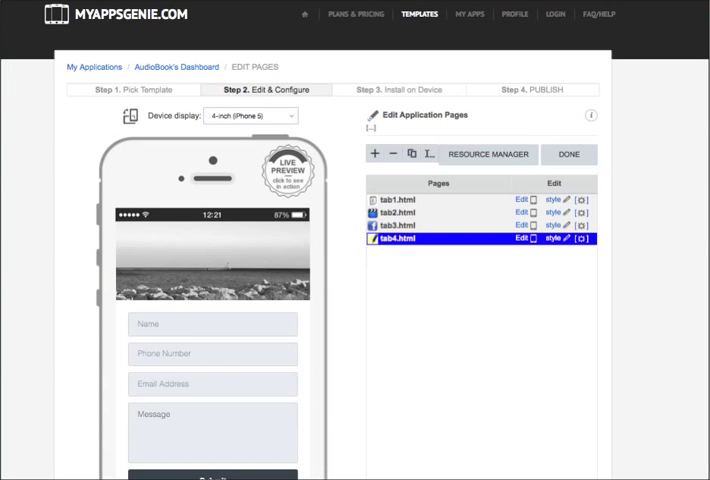
Step: Scroll the tab4 preview to reveal the full contact form with its Submit button
scroll("down", 3)
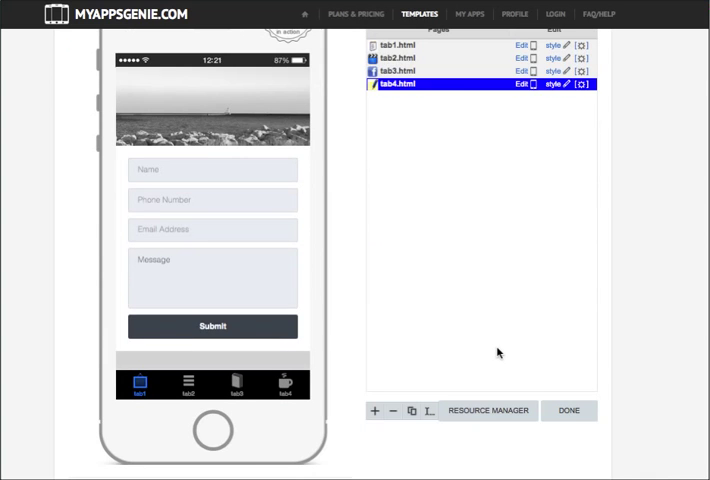